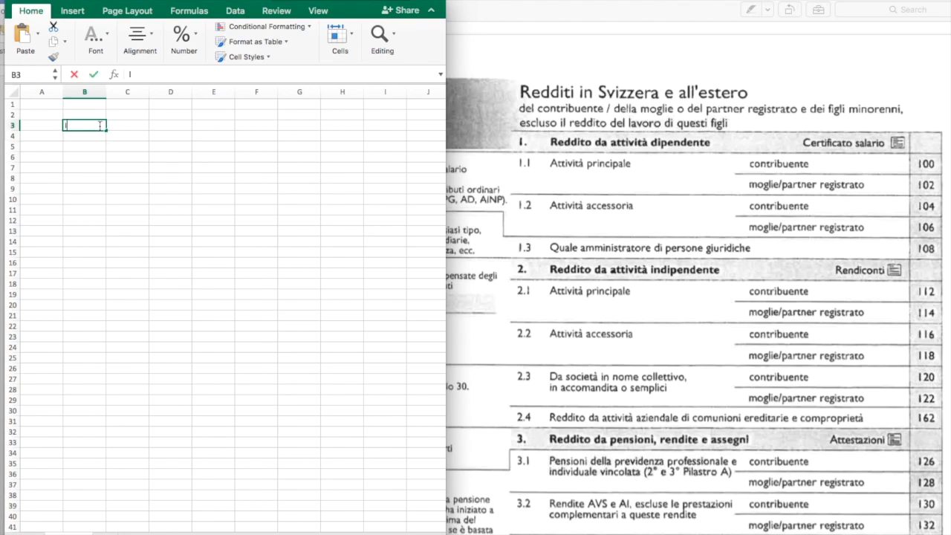
Step: Type the translated title lines on income in Switzerland, the spouse, and excluding working income
text(Income in Switzerland and abr)
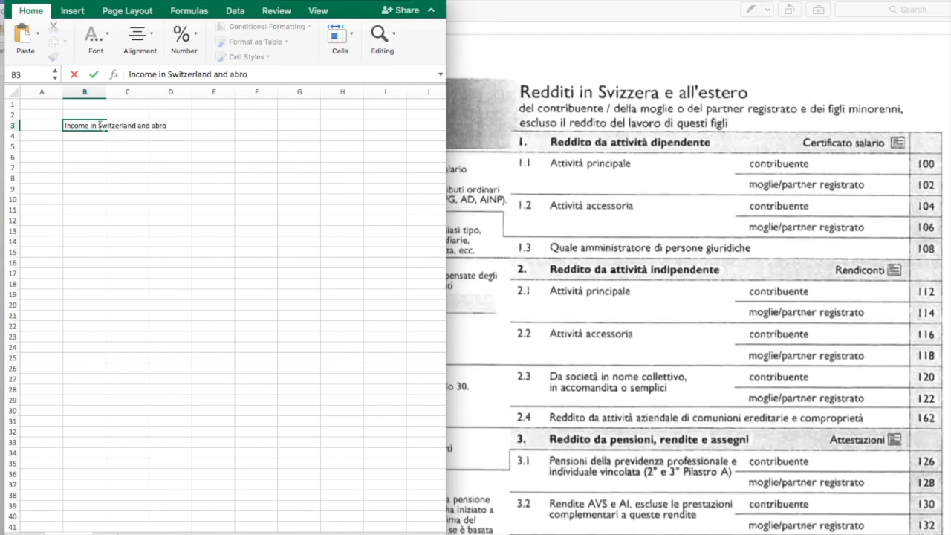
text(of the taxpayer /)
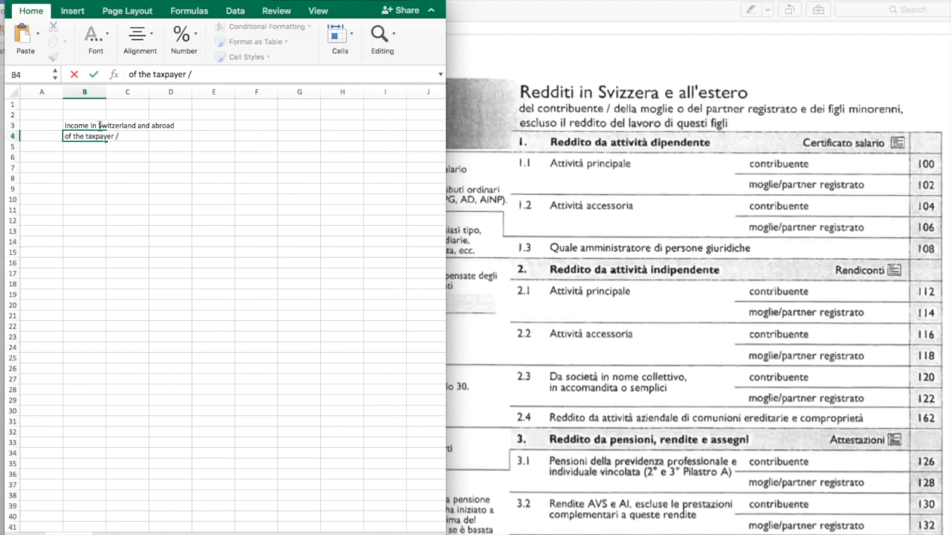
text(the spouse or the registered partner and)
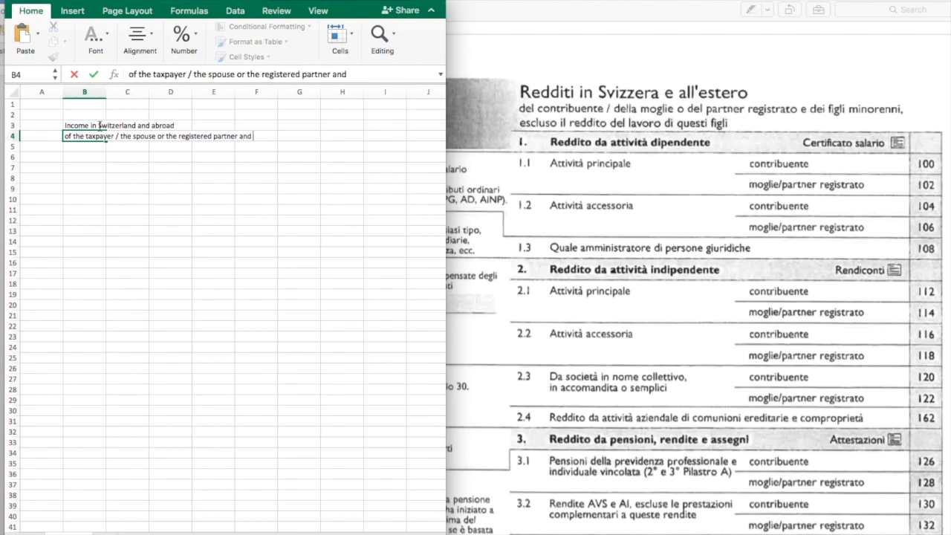
text(of the underage children)
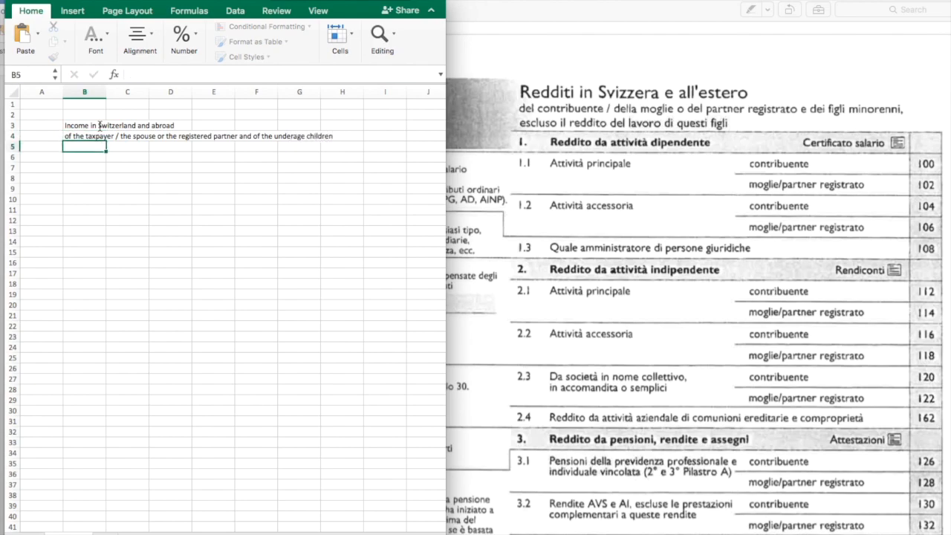
text(excluding)
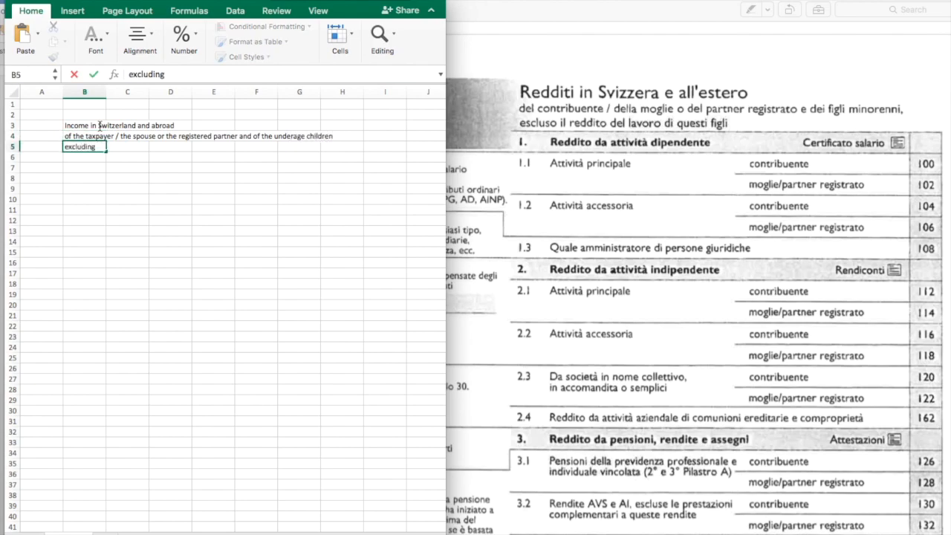
text(working income of these children)
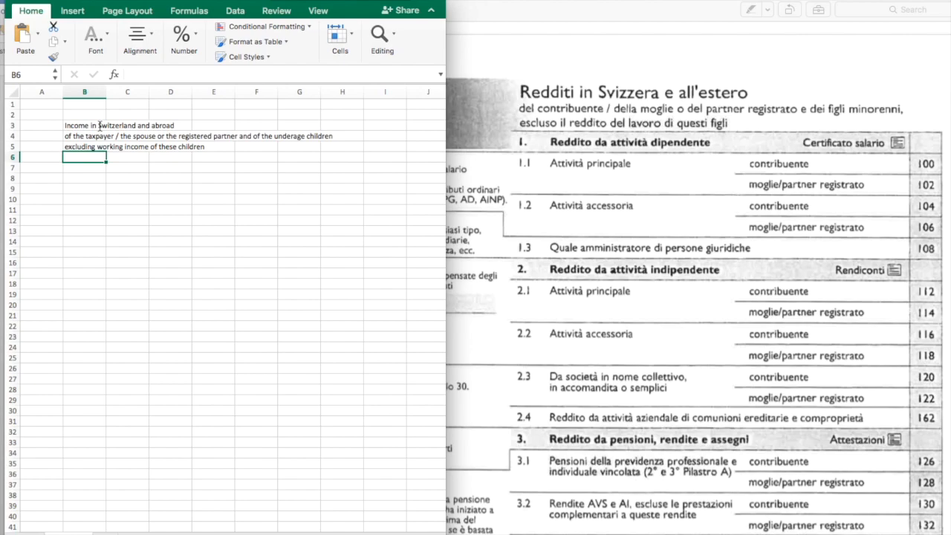
Step: Add '1. Income in Switzerland and abroad' and 'I. Income from employment activities'
text(1.)
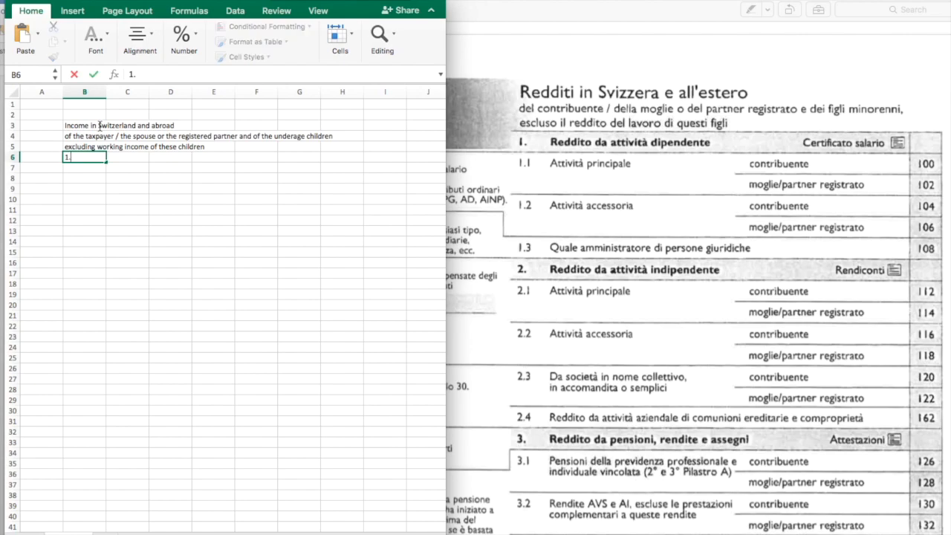
text(Income in Switzerland and abroad)
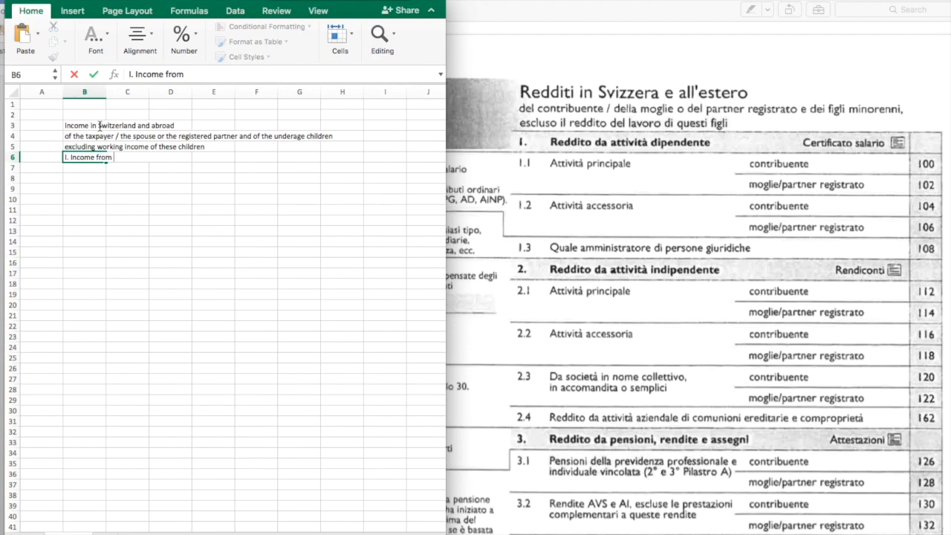
text(employ)
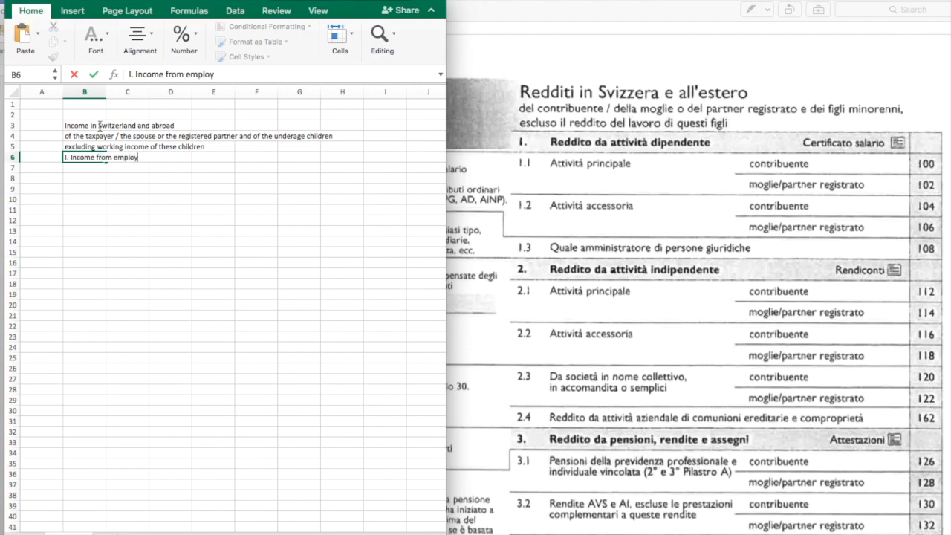
text(ment activities)
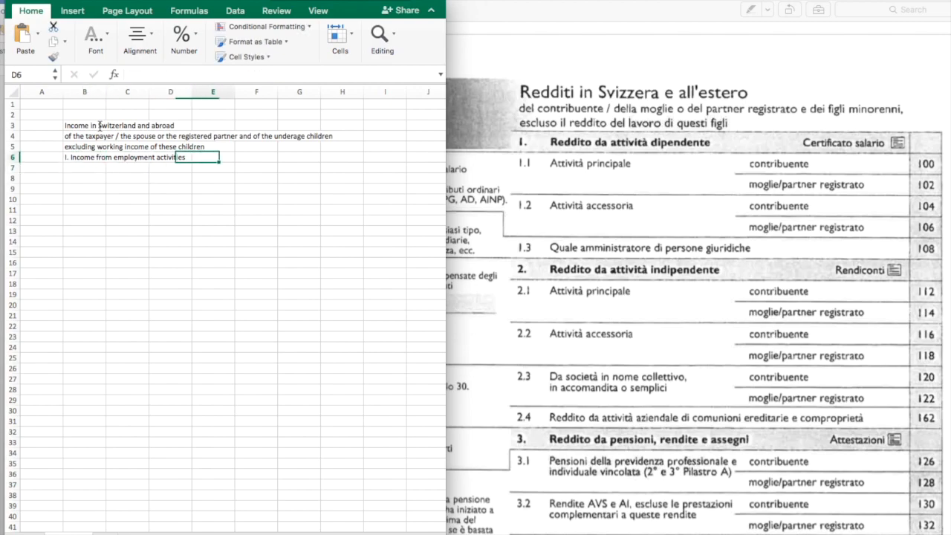
click(256, 157)
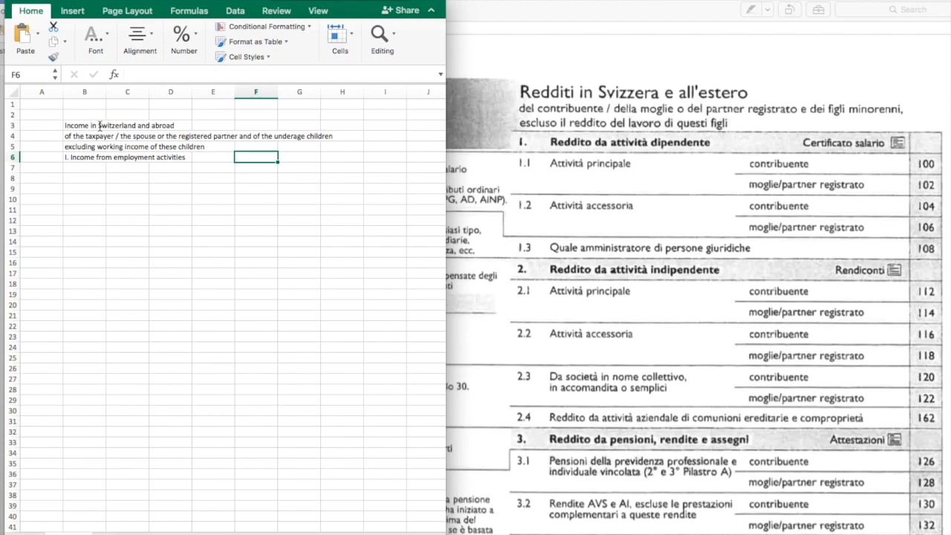
Step: Enter Salary certificate in F6, Main activity in B7, Taxpayer in E7, and spouse / registered partner in E8
text(Salary certificate)
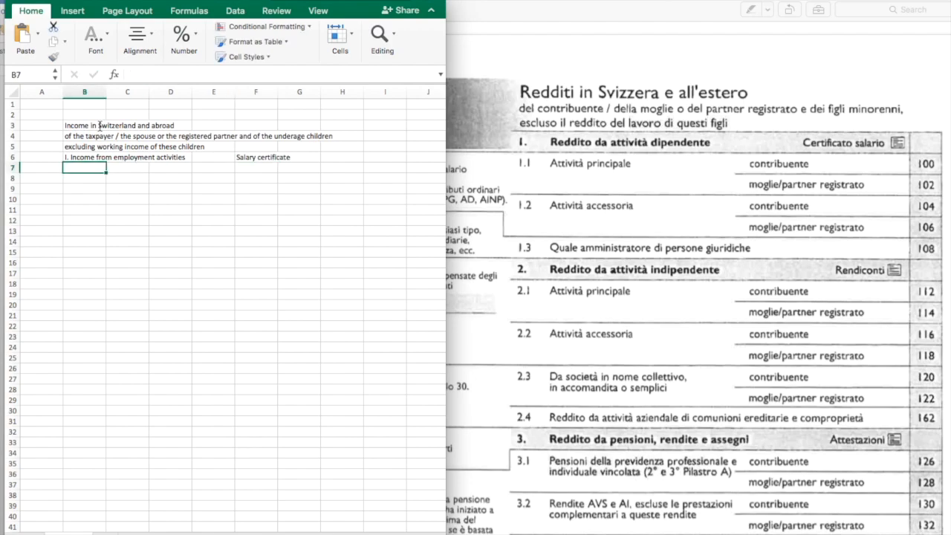
text(Main activity)
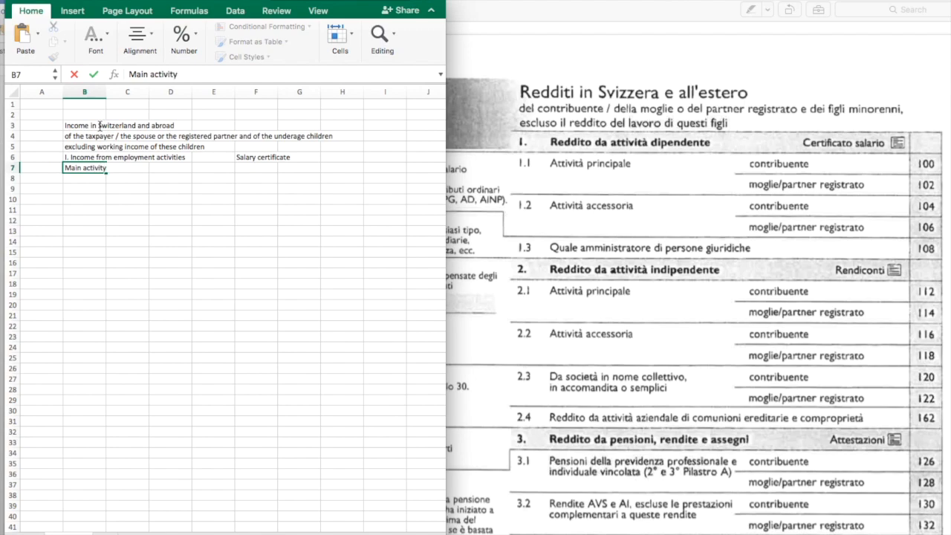
click(213, 168)
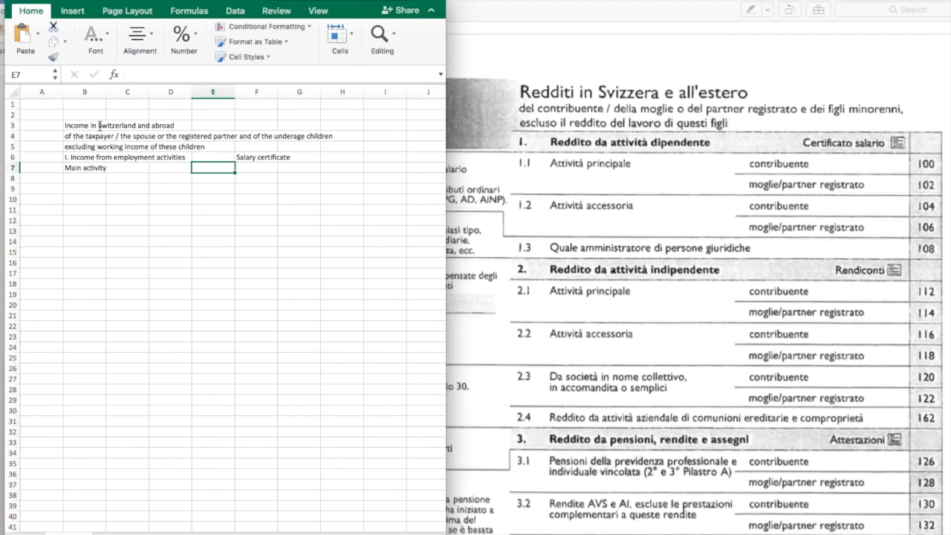
text(Taxpayer)
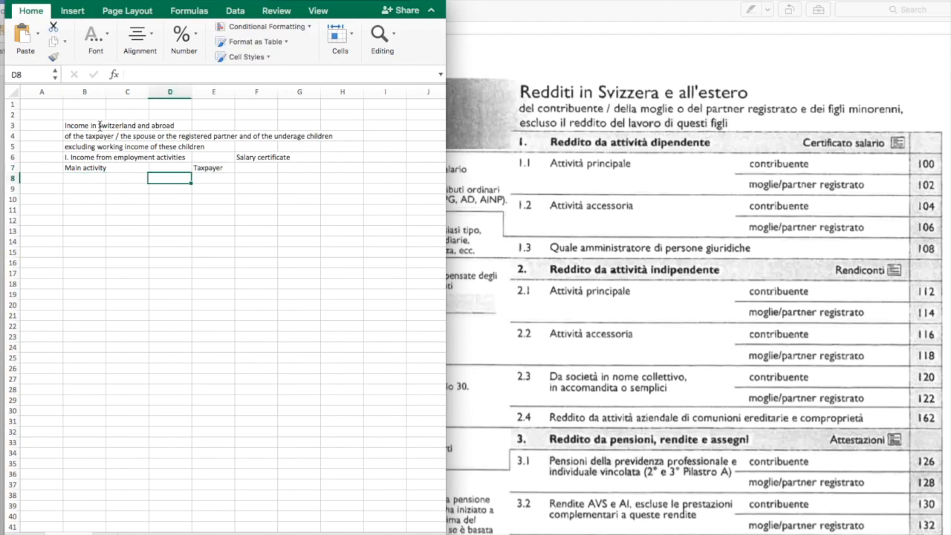
text(spouse / registered partner)
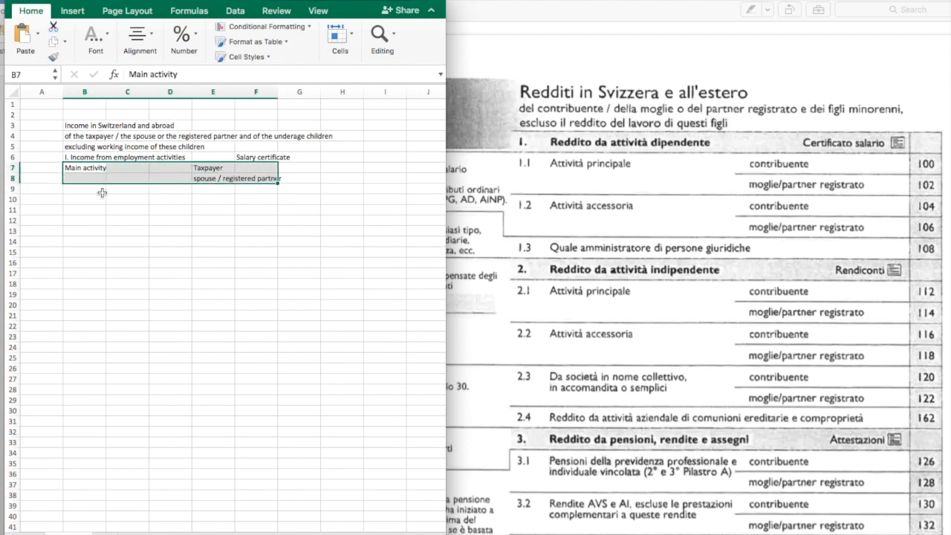
Step: Paste the taxpayer rows at B9, label them 'Additional acitivities', and enter code 100 in H7
key(ctrl+v)
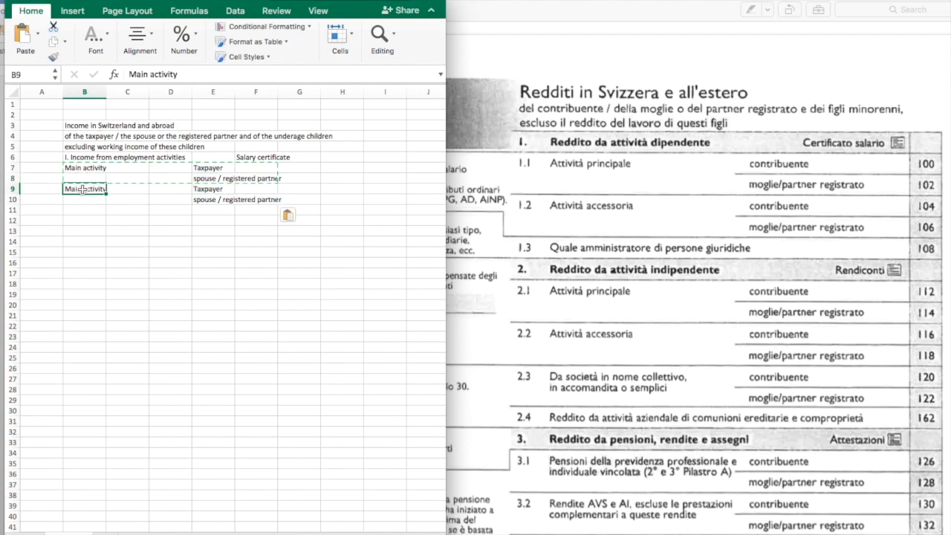
text(A)
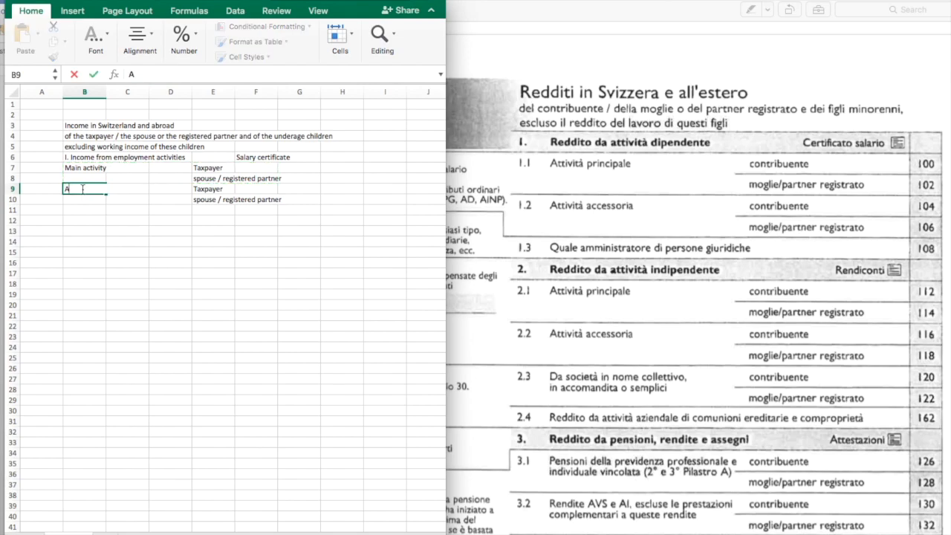
text(dditional)
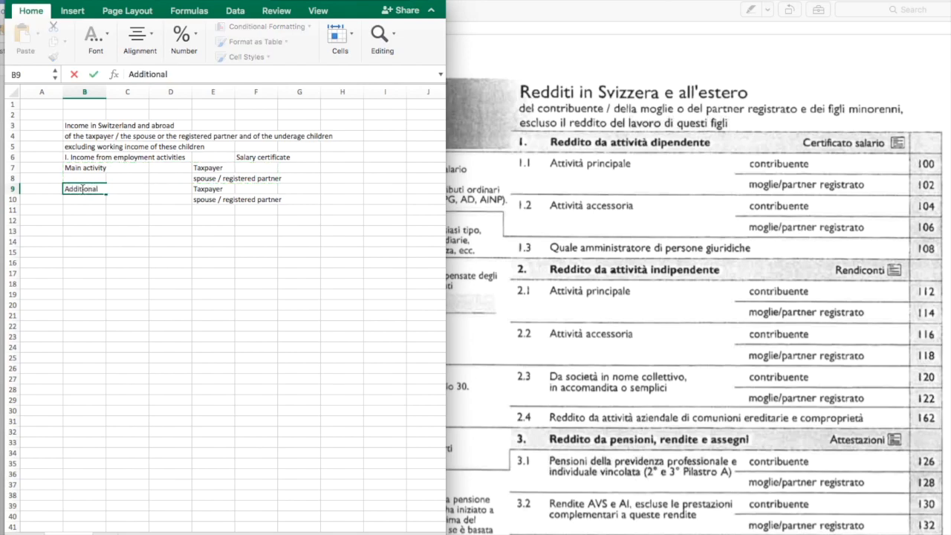
text(acitivities)
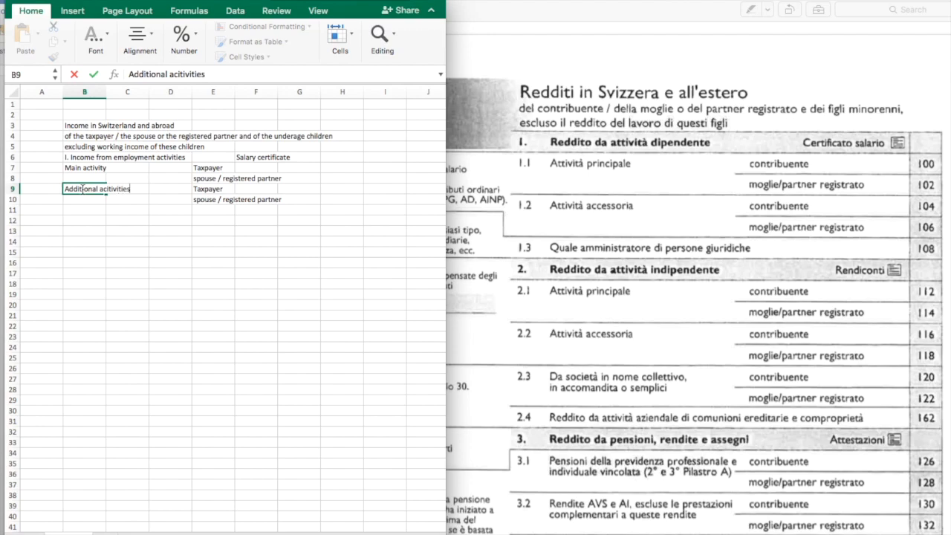
click(213, 188)
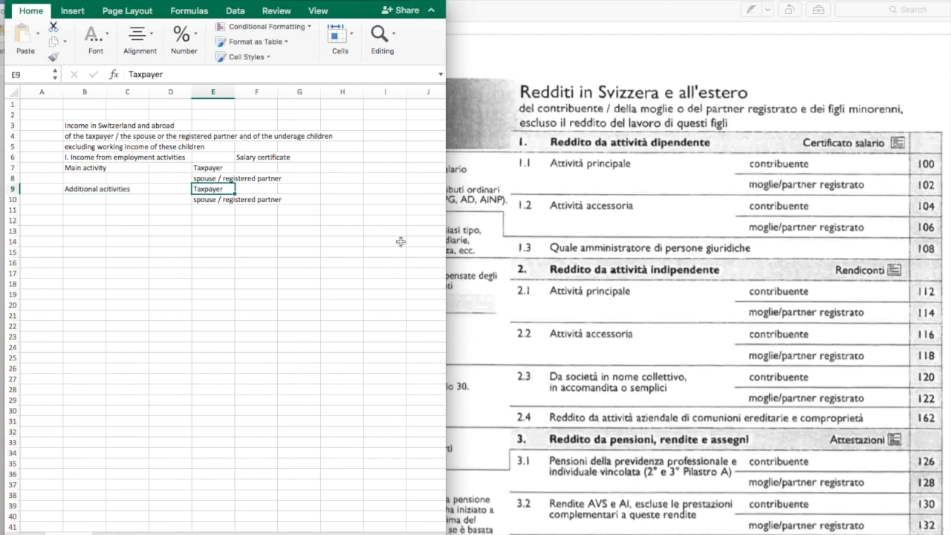
mouse_move(324, 261)
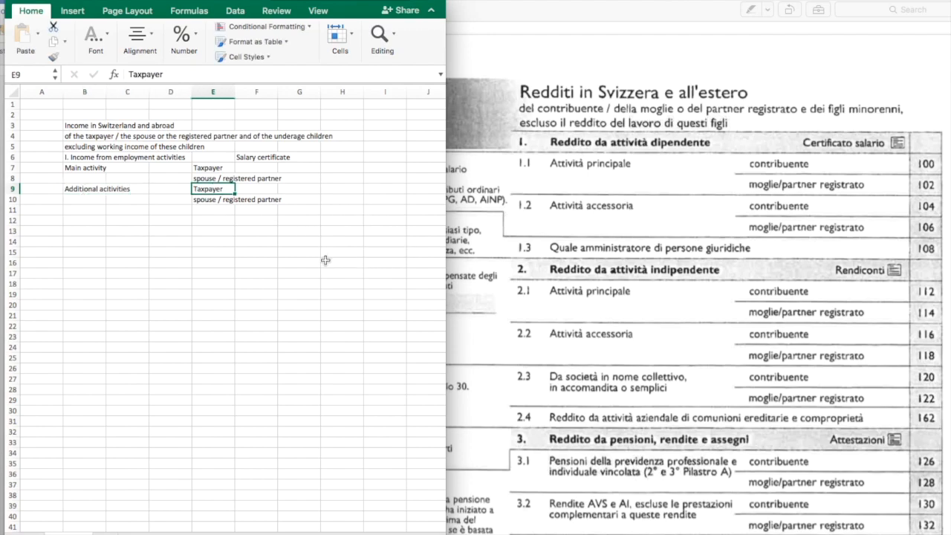
mouse_move(401, 224)
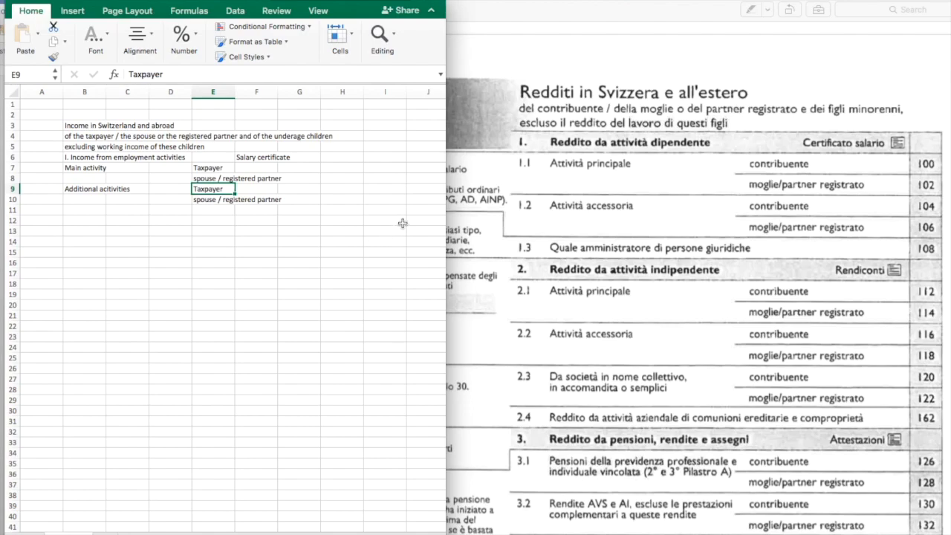
mouse_move(320, 169)
text(100)
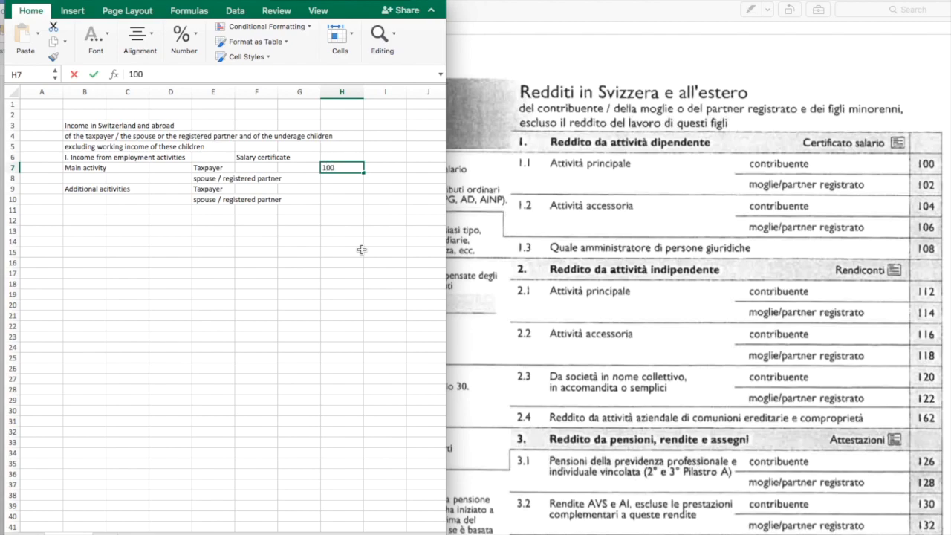
text(102)
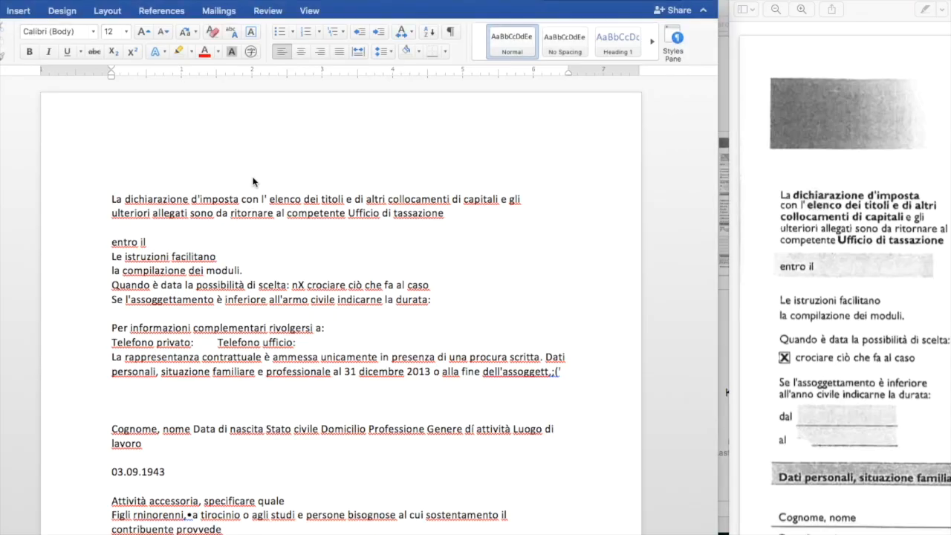
mouse_move(888, 110)
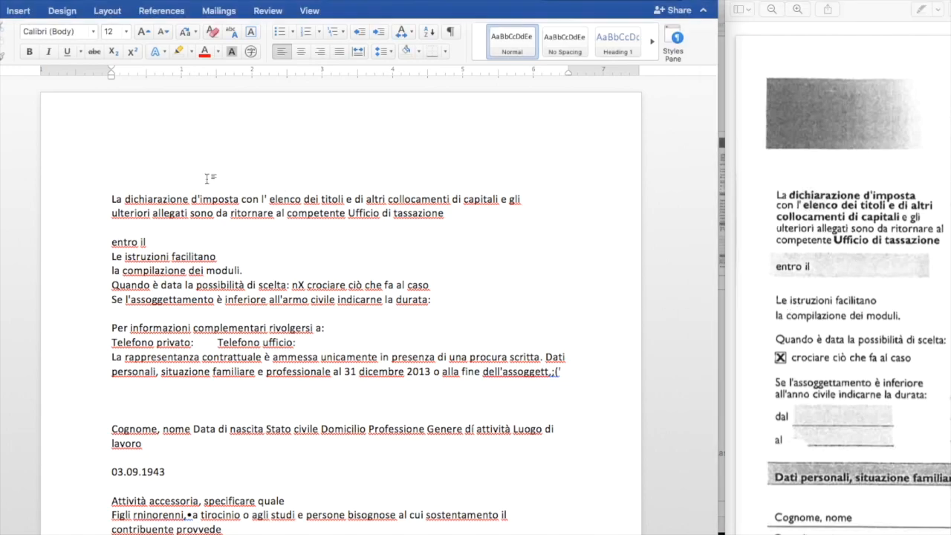
mouse_move(194, 184)
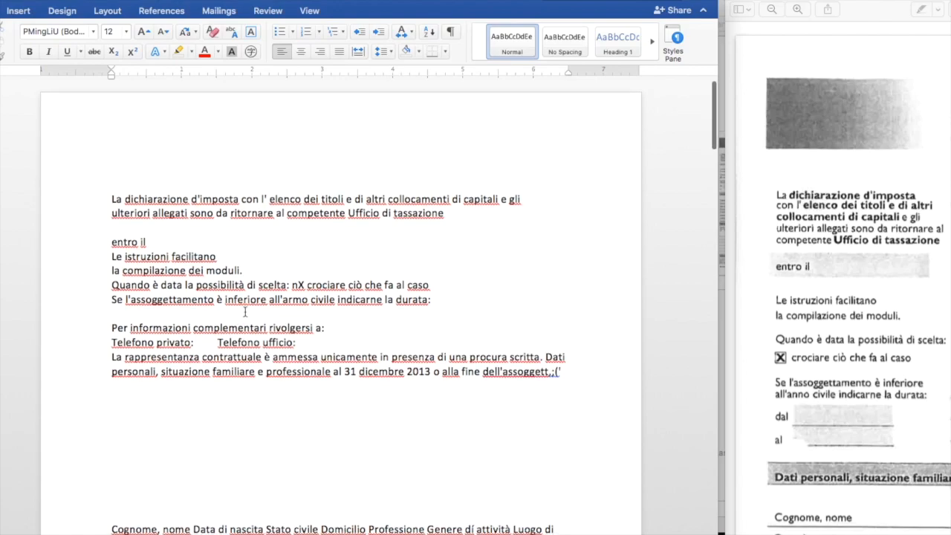
Step: Place the cursor on the blank line above the first Italian paragraph
click(112, 170)
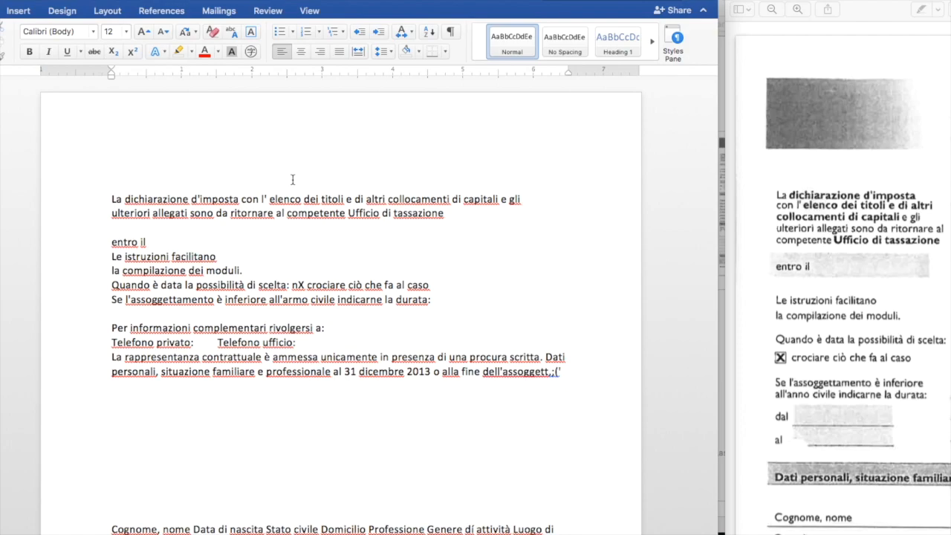
Step: Type 'The tax declaration, with the list of securities and other capital allocations… attachments, are to be returned'
text(The)
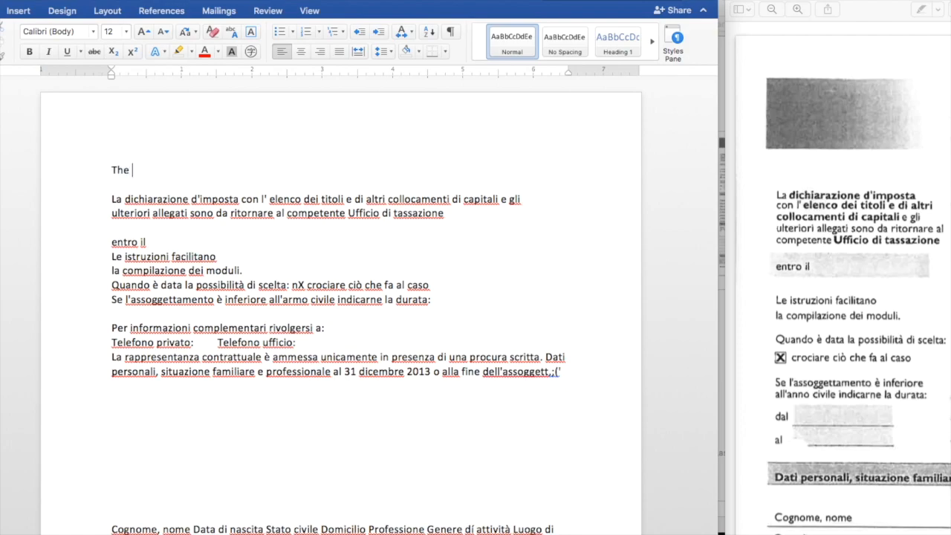
text(tax declra)
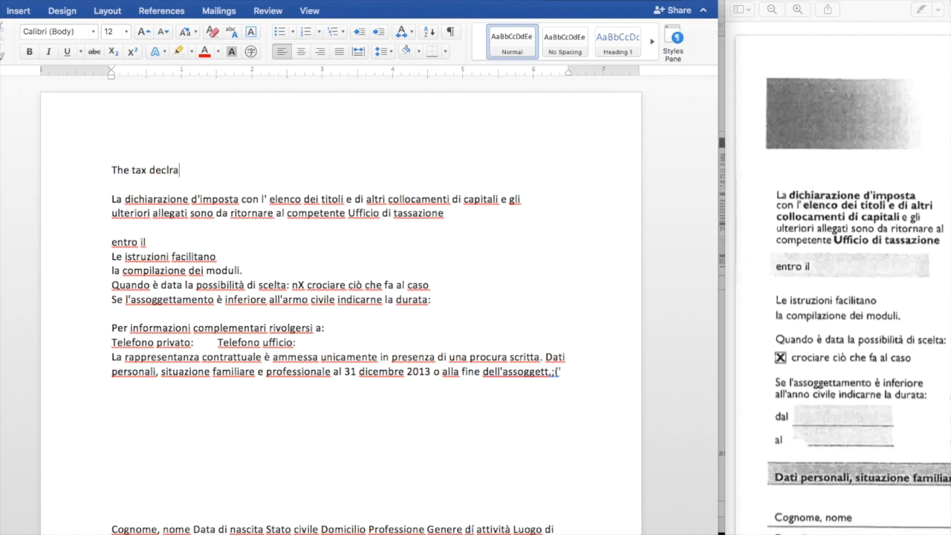
text(ta)
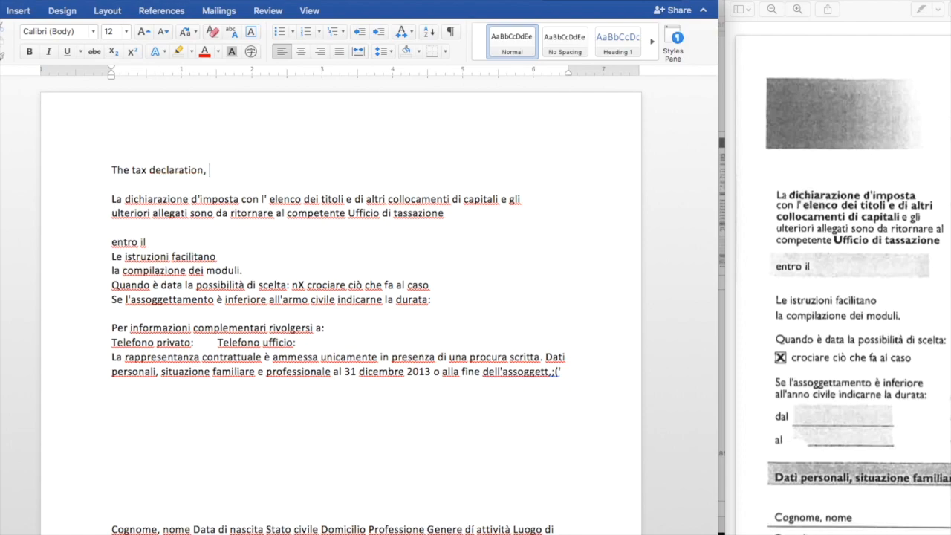
text(with th)
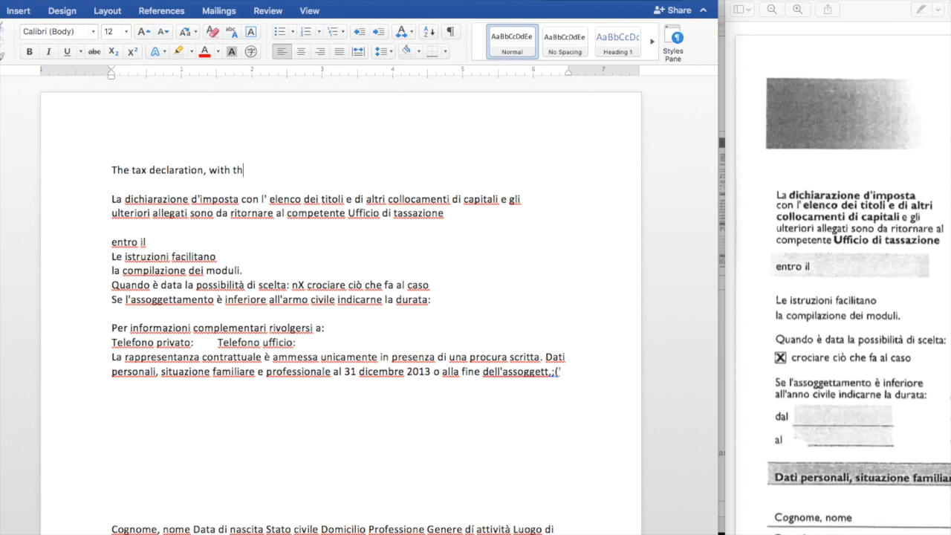
text(e list of securit)
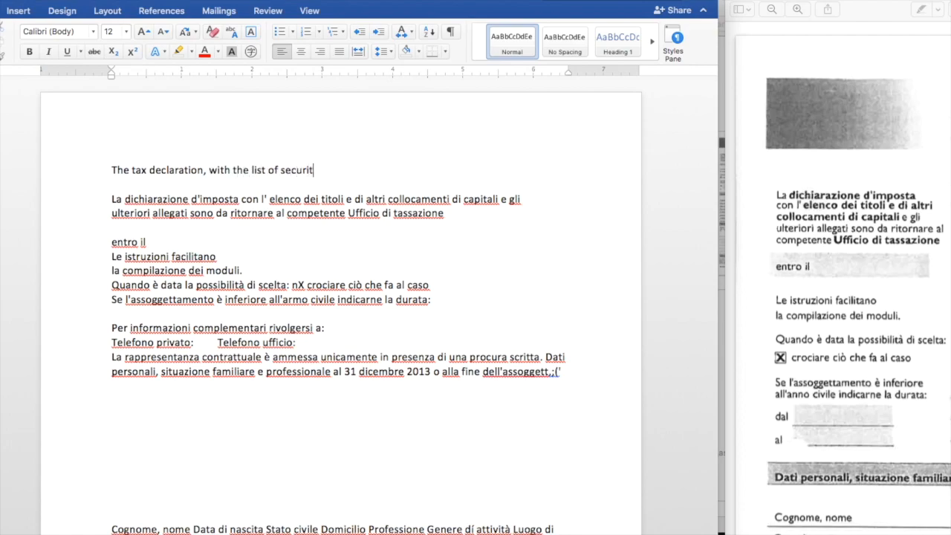
text(ies and other)
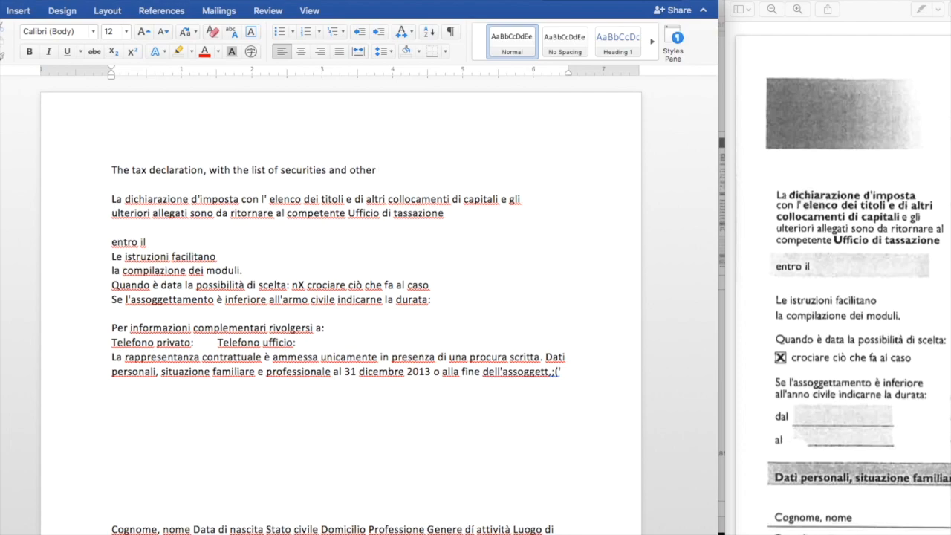
text(allocat)
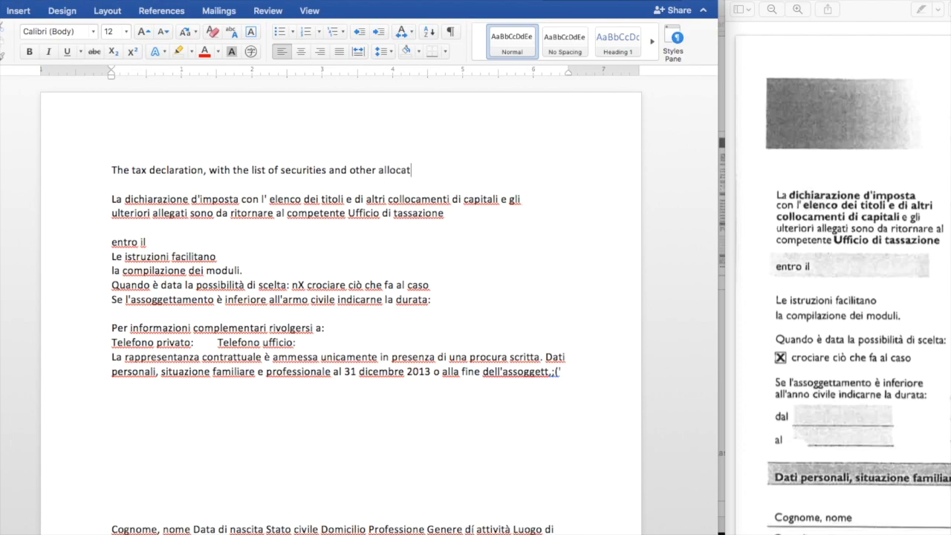
text(ions of capital)
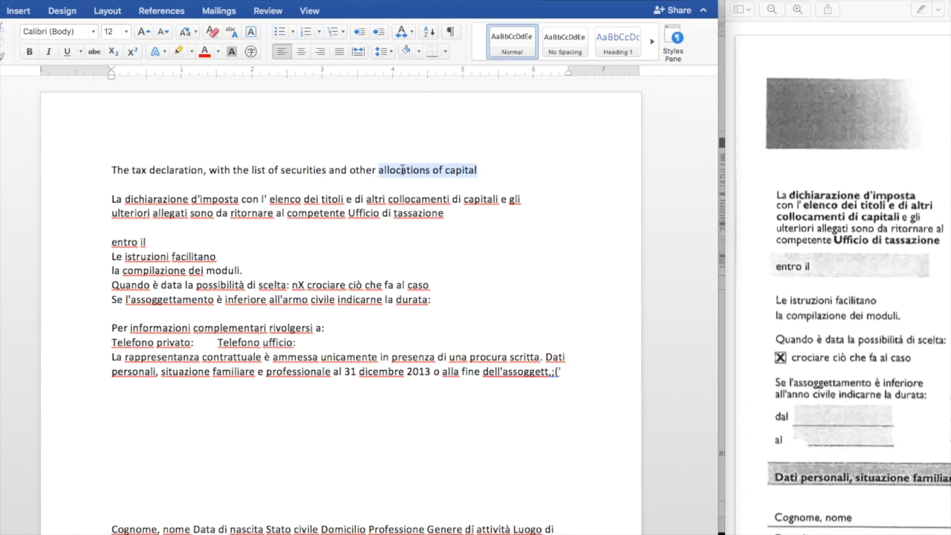
text(capital alloca)
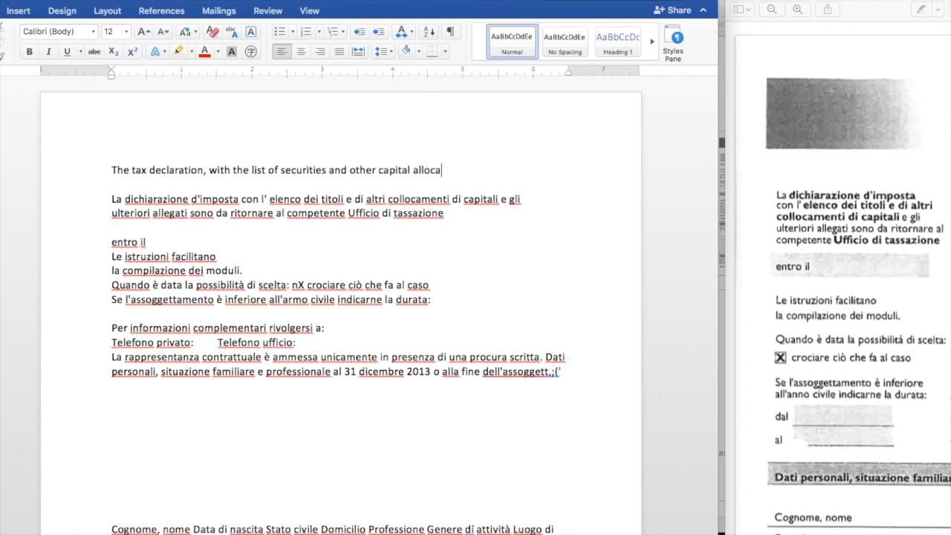
text(tions, as well as any)
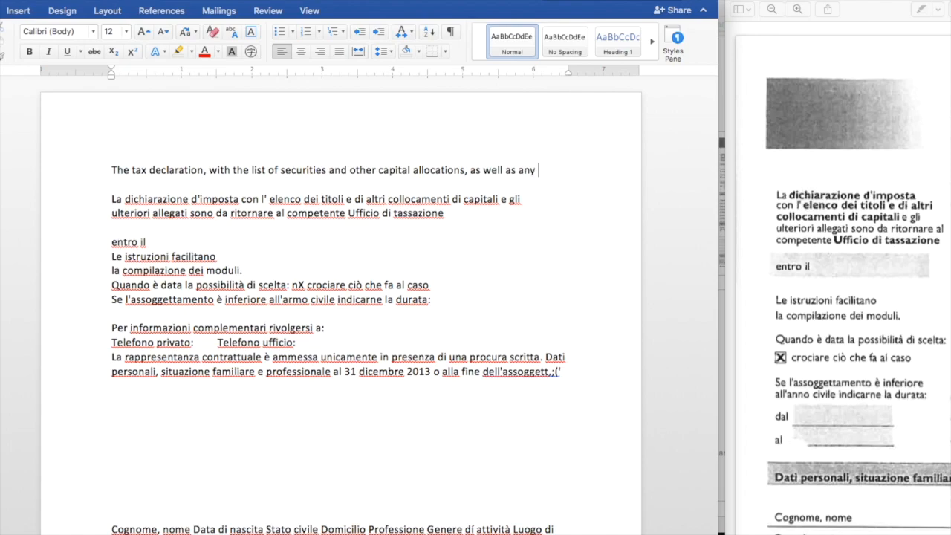
text(other attachments, are to be returned)
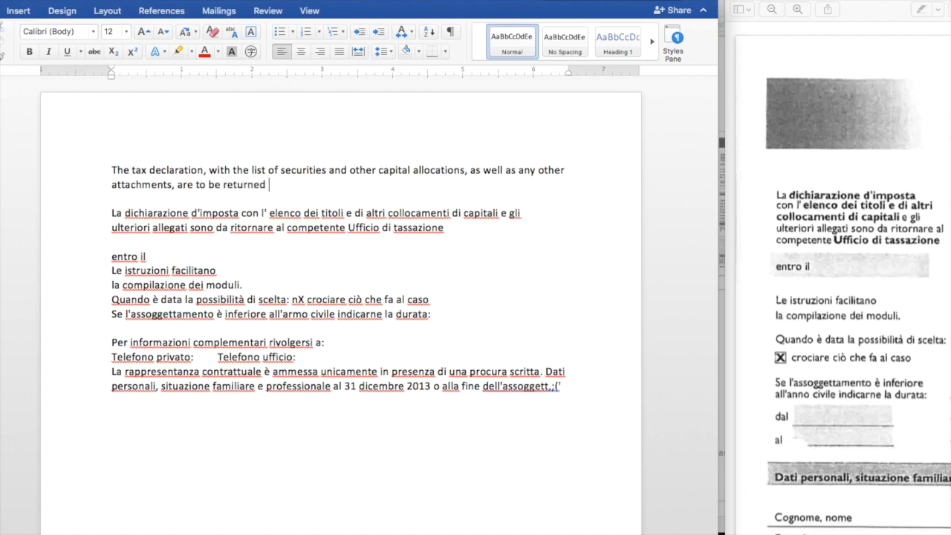
Step: End with 'to the competent Taxation Office', add 'The instructions facilitate filling out the forms.', and copy it
text(to the competent Taxation Office)
text(The instructions are for)
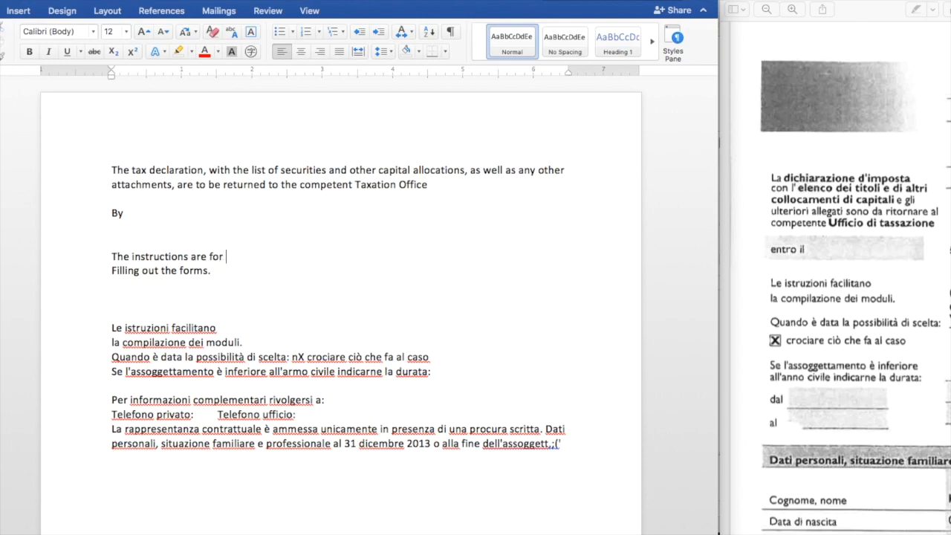
text(facilitate)
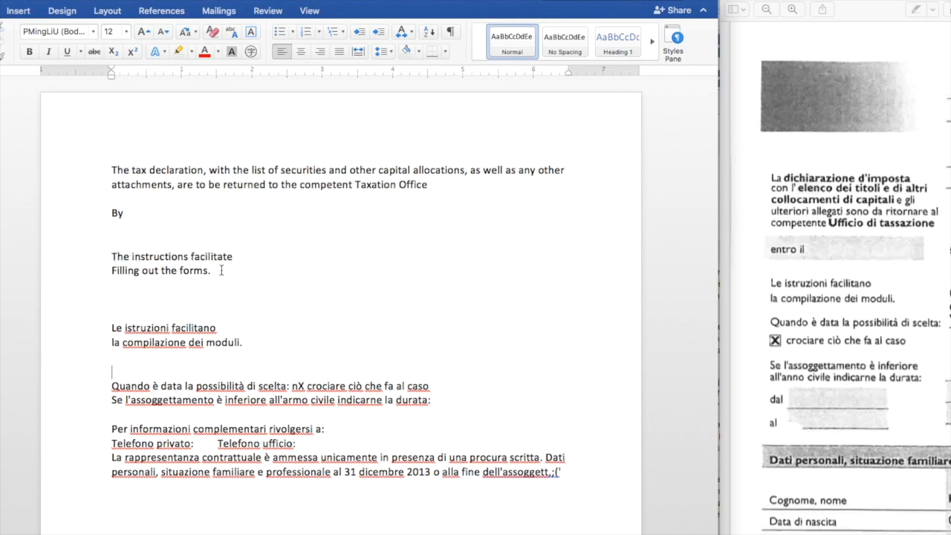
drag(112, 256, 211, 270)
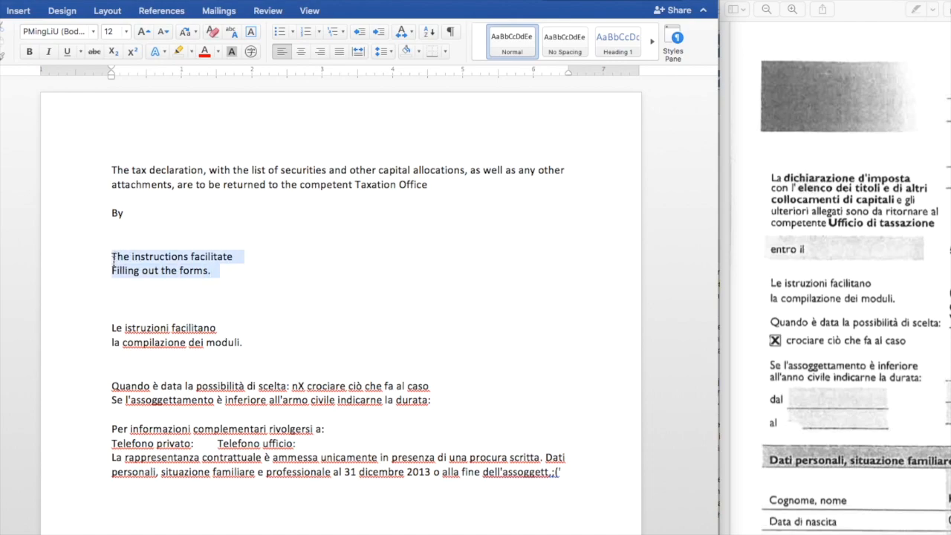
key(cmd+tab)
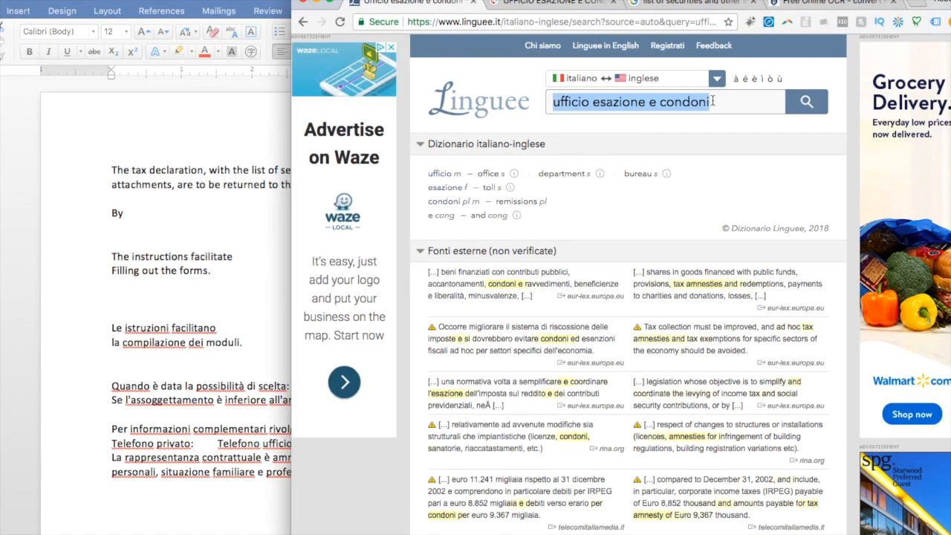
Step: Enter 'The instructions facilitate Filling out the forms.' into the browser search box
text(The instructions facilitate  Filling out the forms)
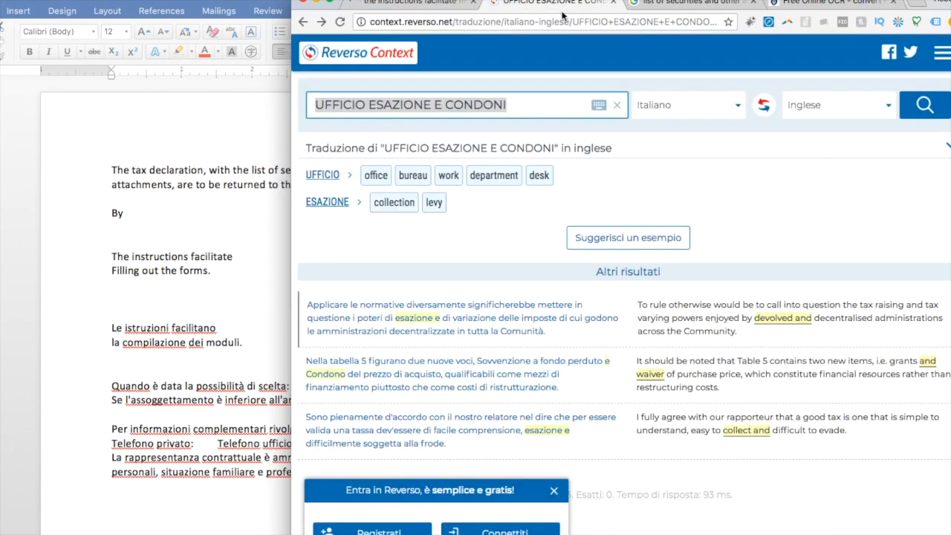
text(he instructions facilitate  Filling out the forms.)
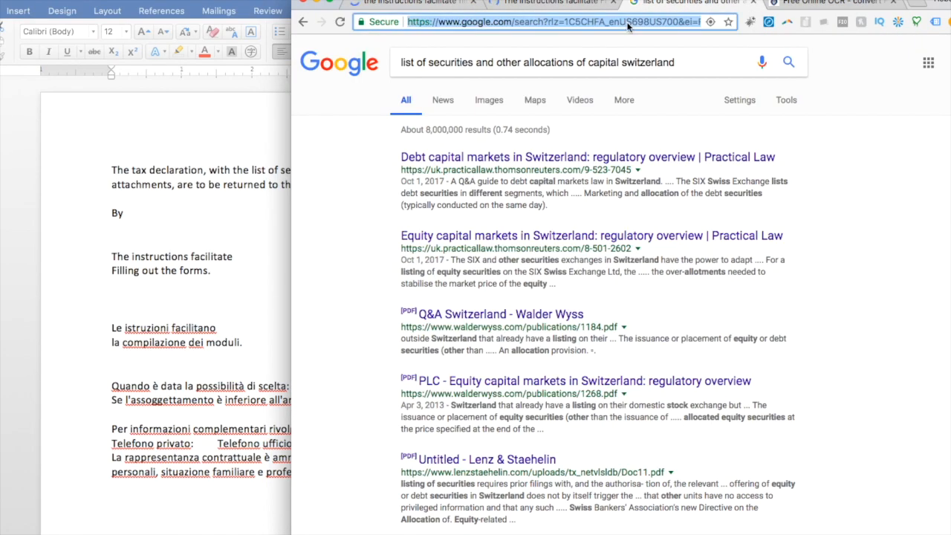
Step: Edit the search text 'The instructions facilitate Filling out the forms.'
text(The instructions facilitate Filling out the forms. p)
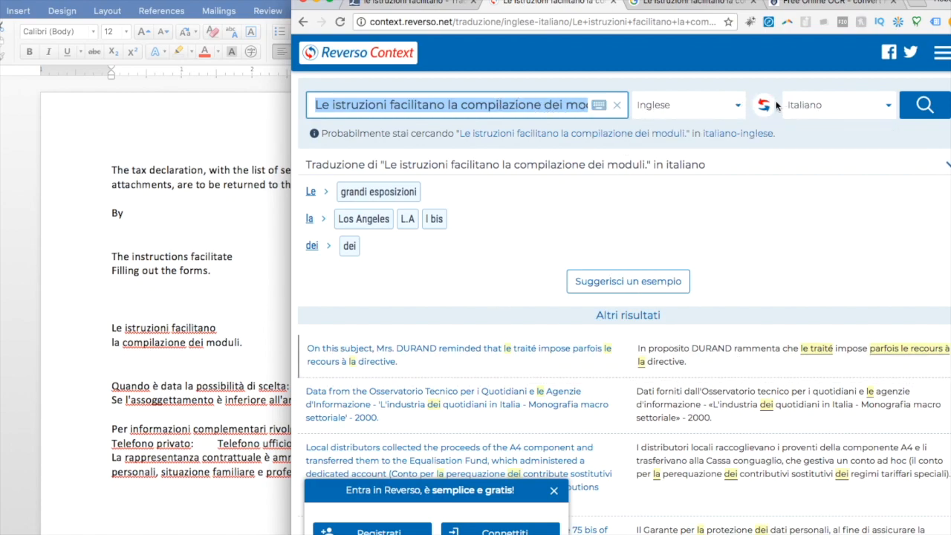
Step: Swap Reverso to Italian–English and start trimming the search to 'Le istruzioni facilitano'
click(763, 105)
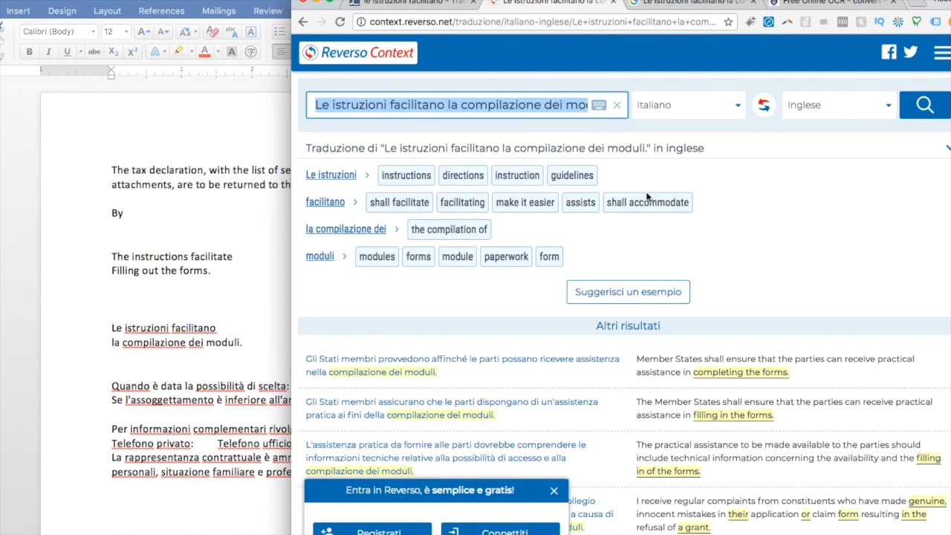
mouse_move(668, 386)
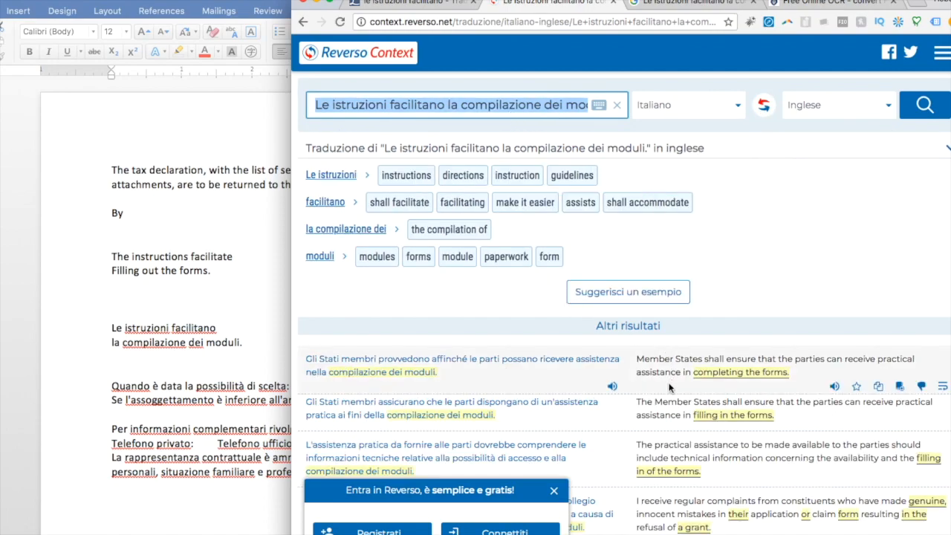
click(451, 105)
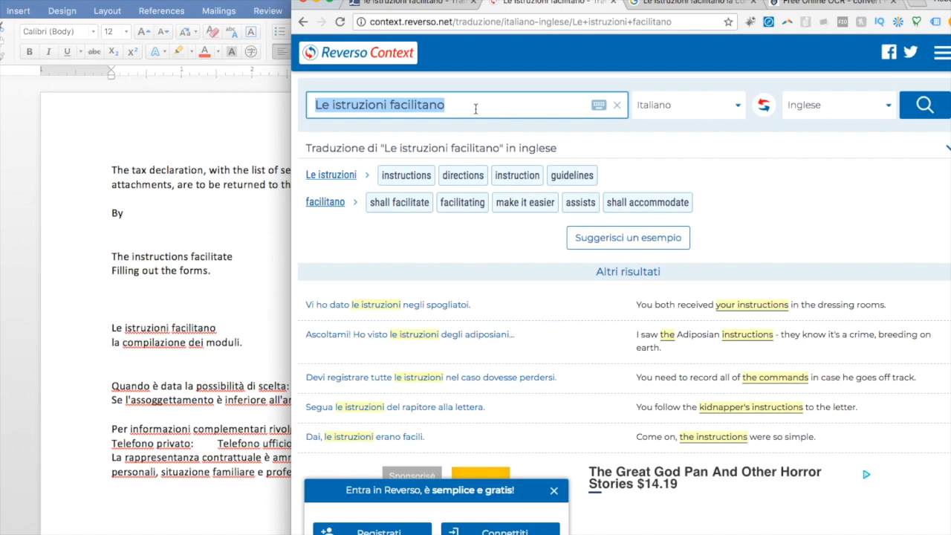
mouse_move(655, 73)
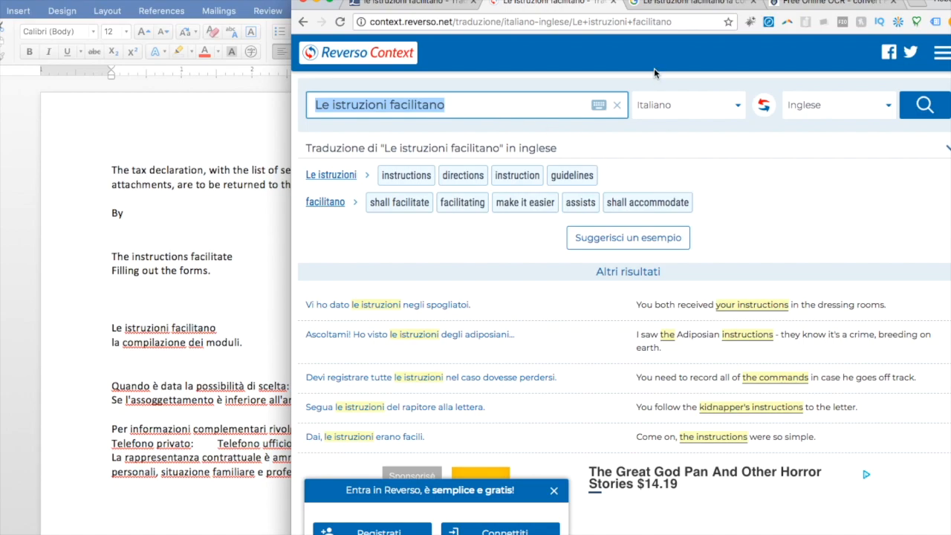
mouse_move(763, 183)
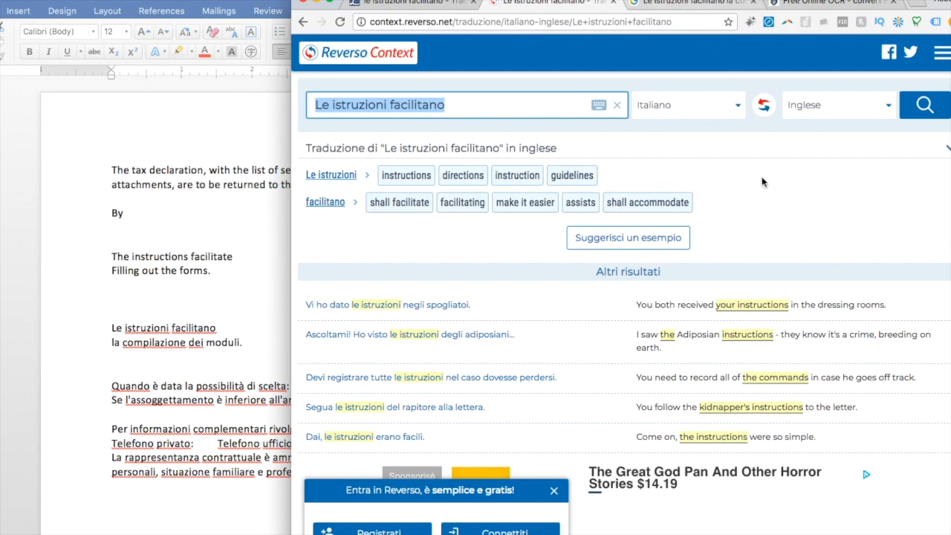
mouse_move(759, 194)
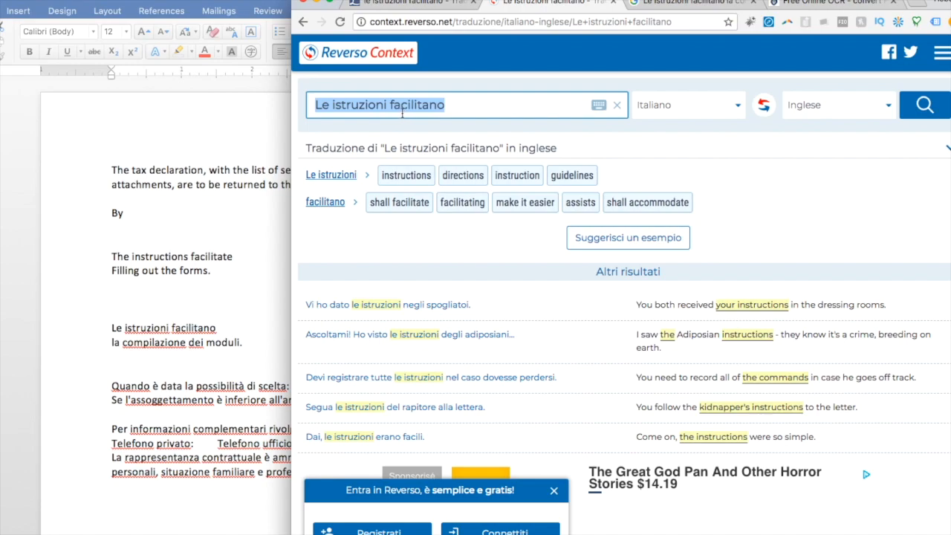
mouse_move(509, 376)
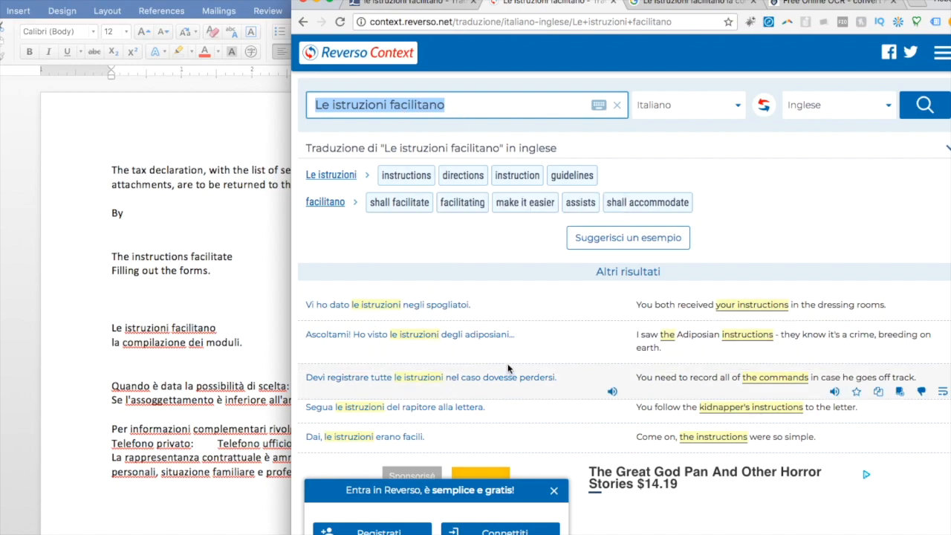
mouse_move(397, 312)
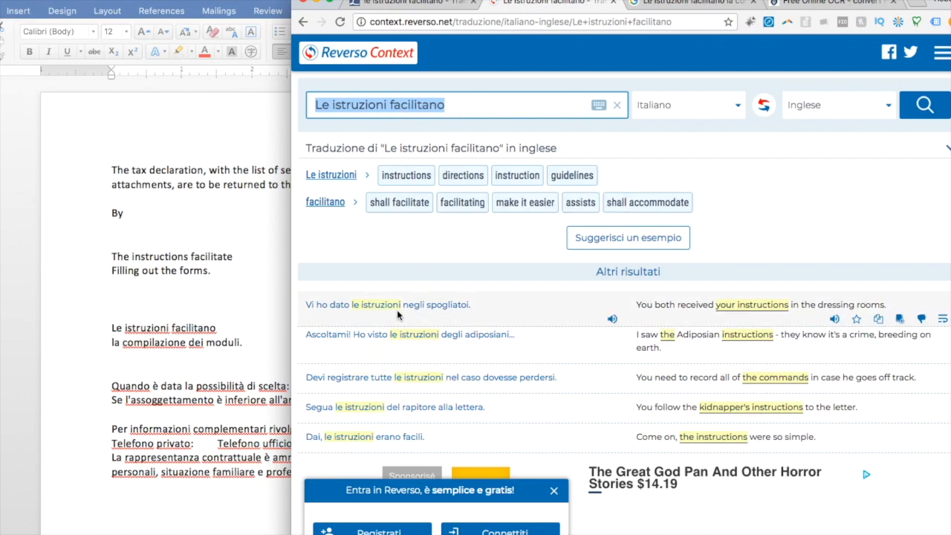
mouse_move(342, 194)
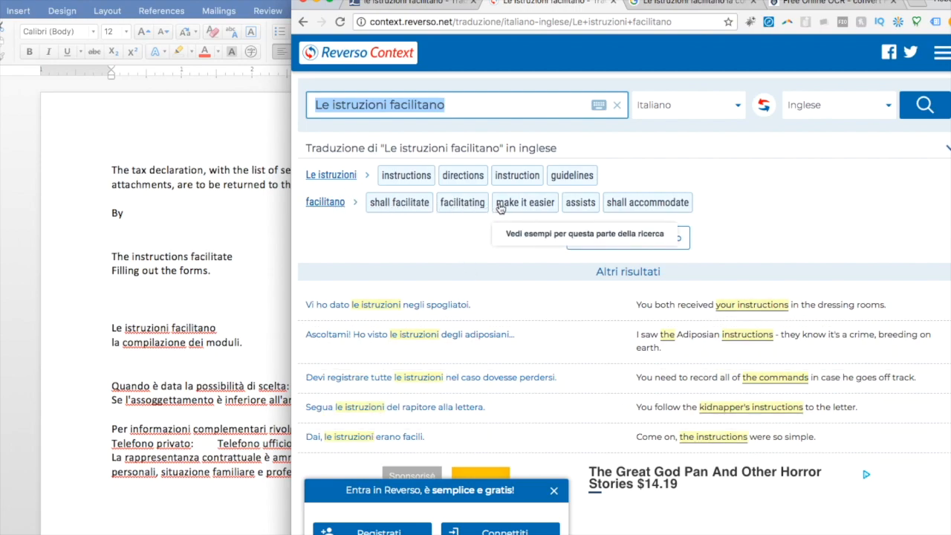
mouse_move(580, 202)
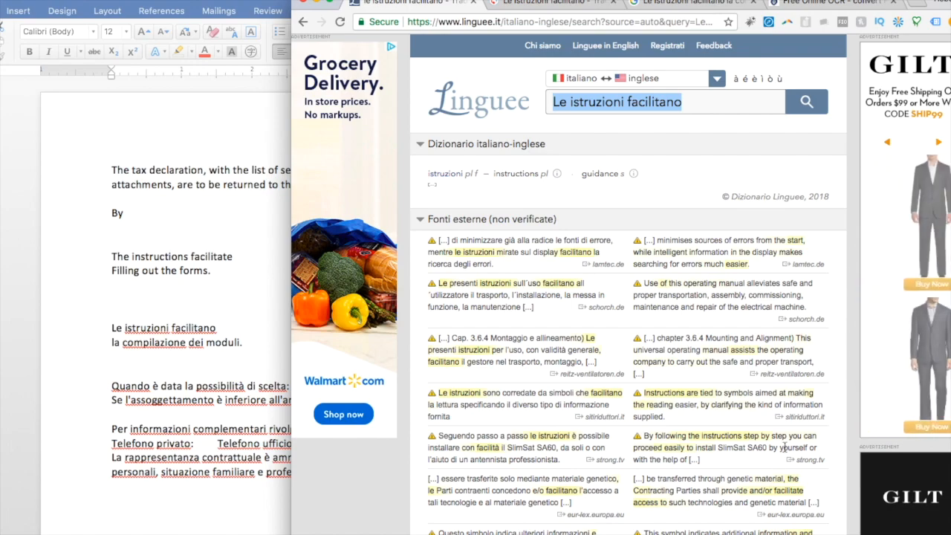
Step: Scroll through Linguee's example sentences for 'Le istruzioni facilitano'
scroll(down, 3)
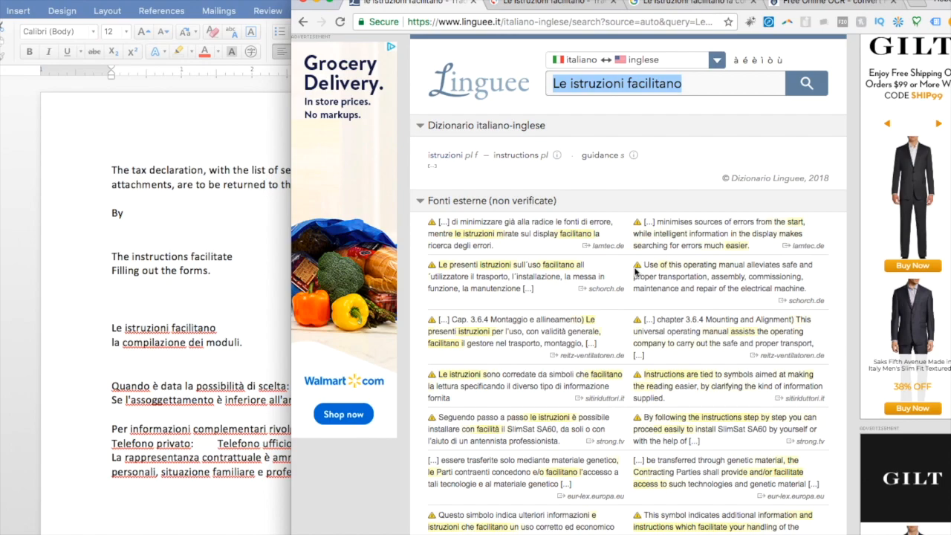
mouse_move(260, 308)
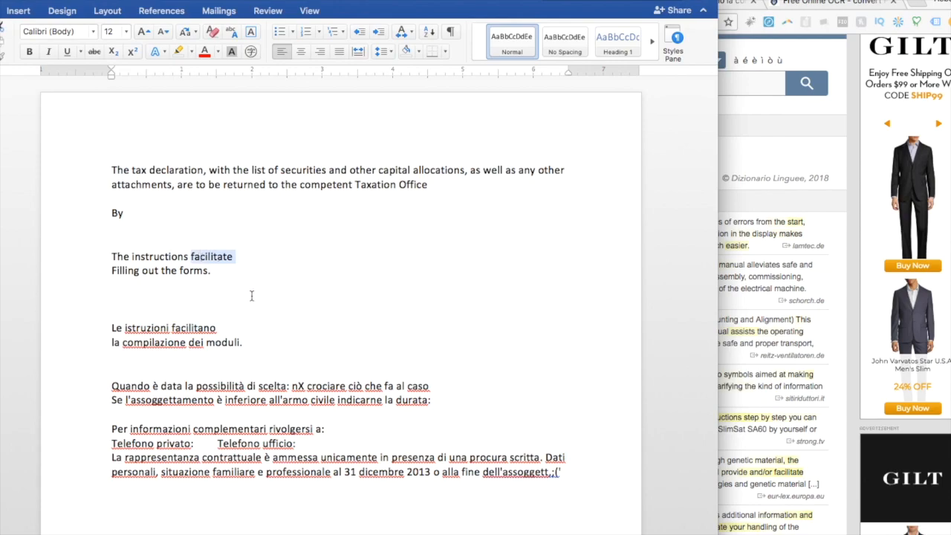
Step: Finish 'These instructions assist with filling out the forms', remove the Italian original, and add 'When there is a choice:'
text(assist with)
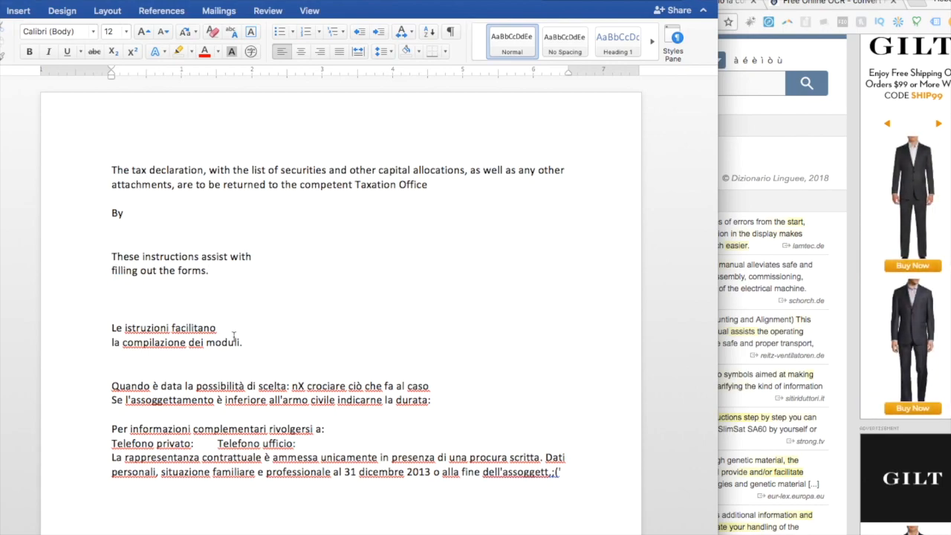
drag(111, 316, 242, 342)
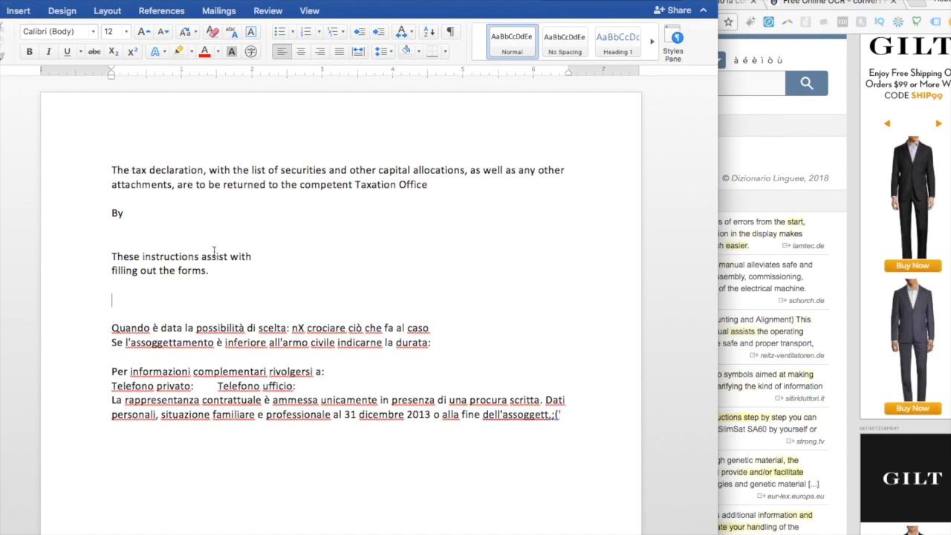
mouse_move(627, 281)
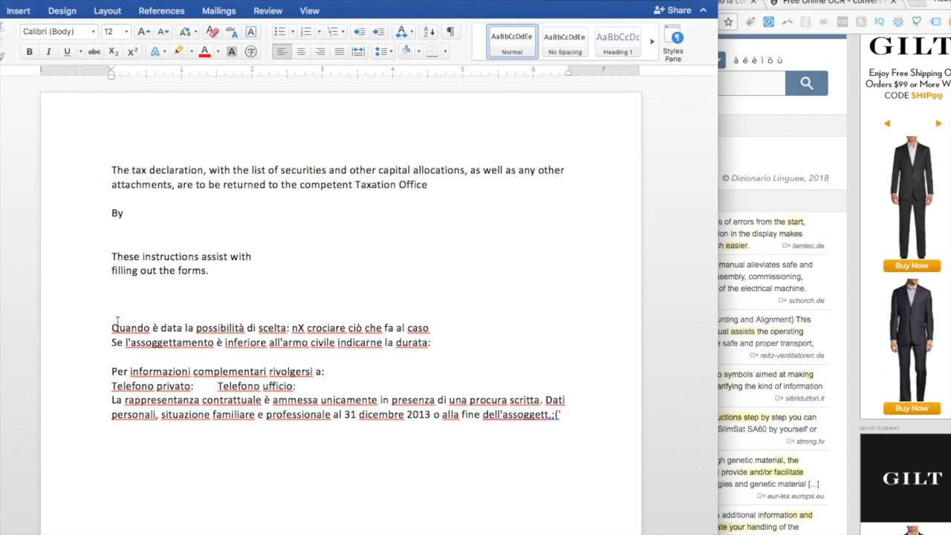
key(cmd+tab)
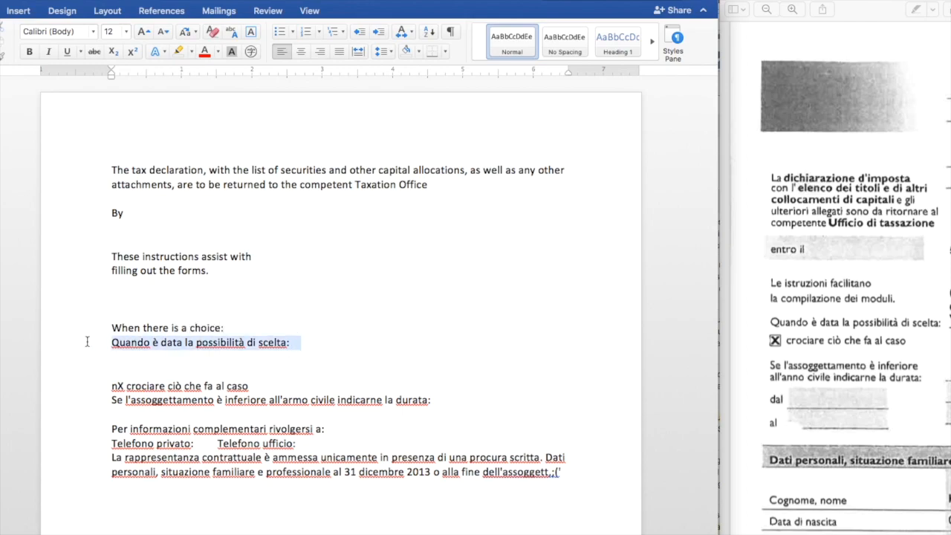
Step: Replace the Italian choice sentence with 'If the assessment is less than the calendar year, indicate the duration'
key(delete)
text(If the assessment is less than)
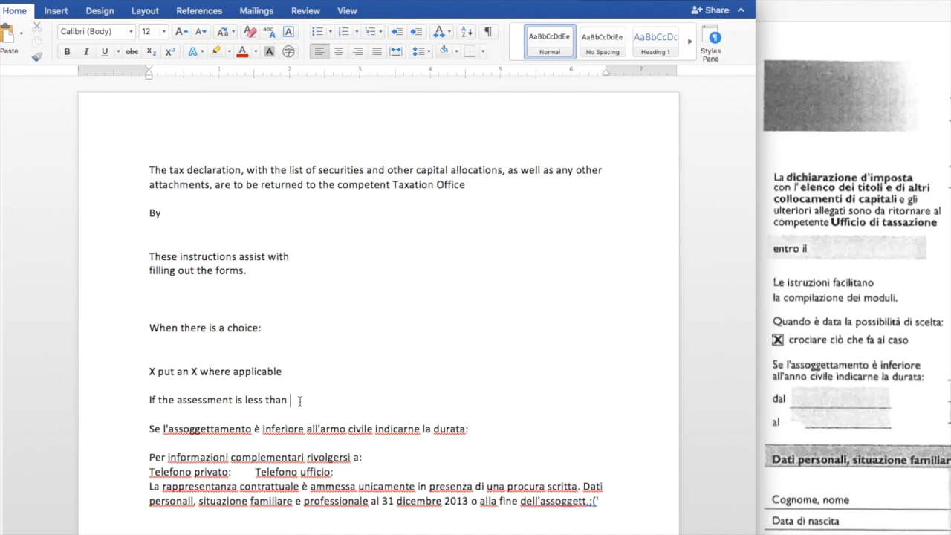
mouse_move(355, 392)
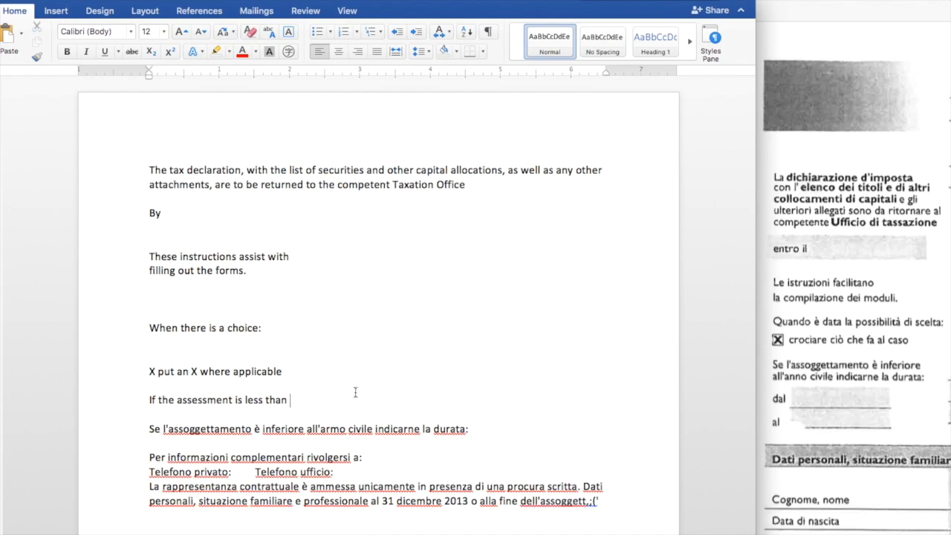
mouse_move(300, 404)
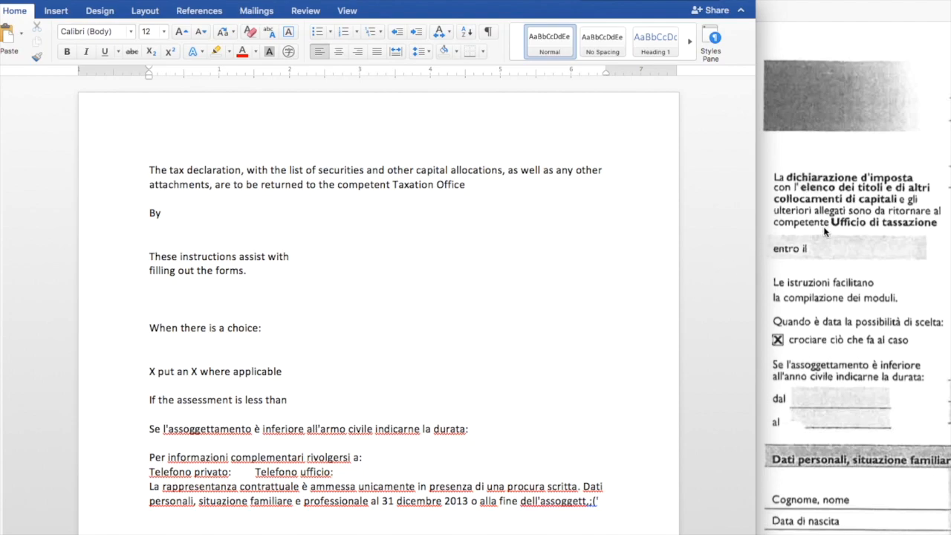
click(292, 399)
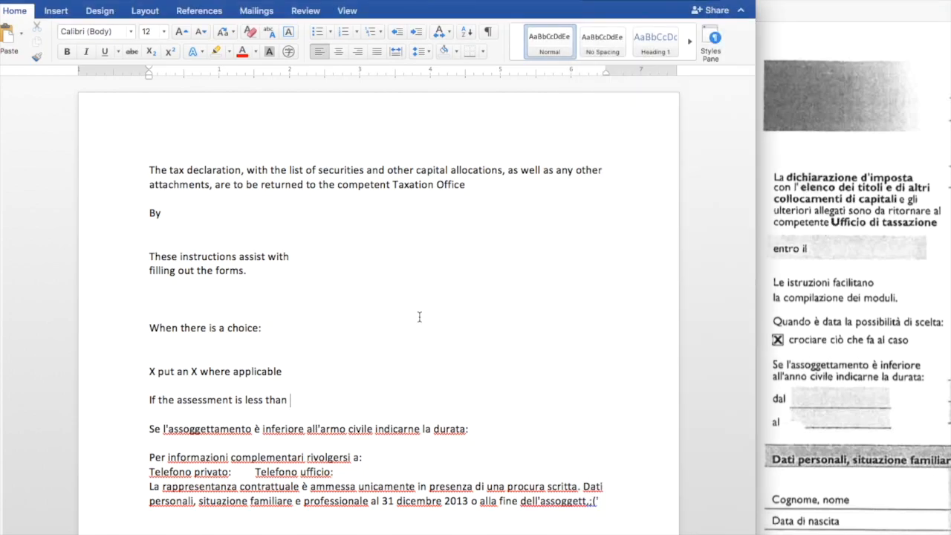
mouse_move(310, 446)
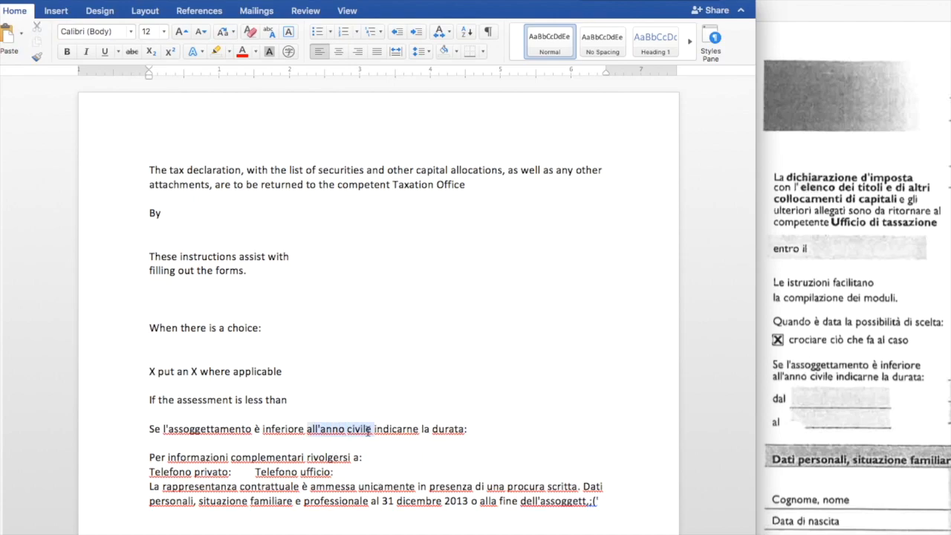
click(364, 429)
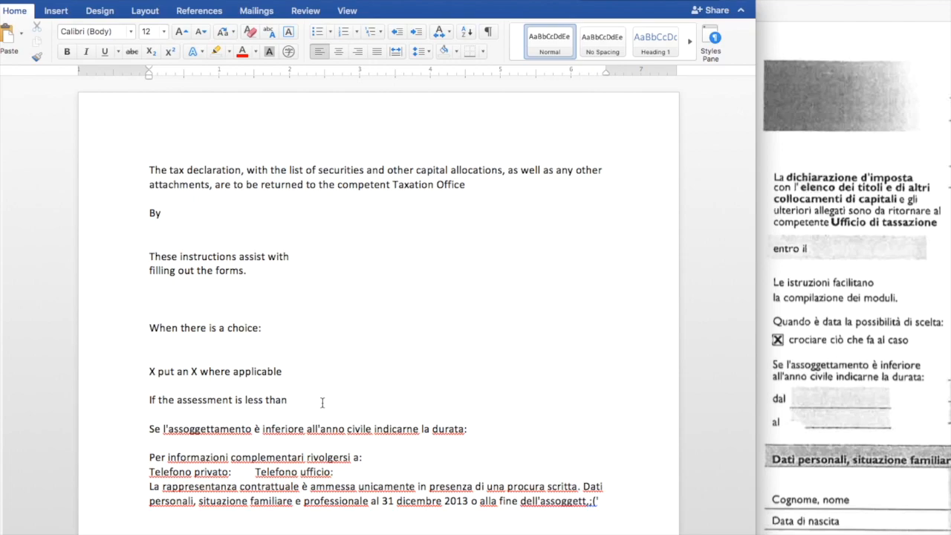
click(290, 400)
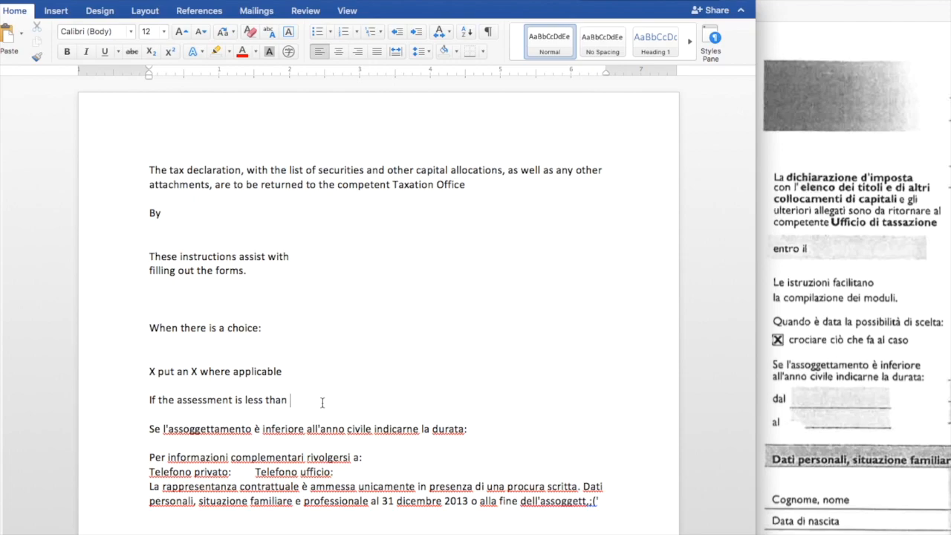
text(the calendar)
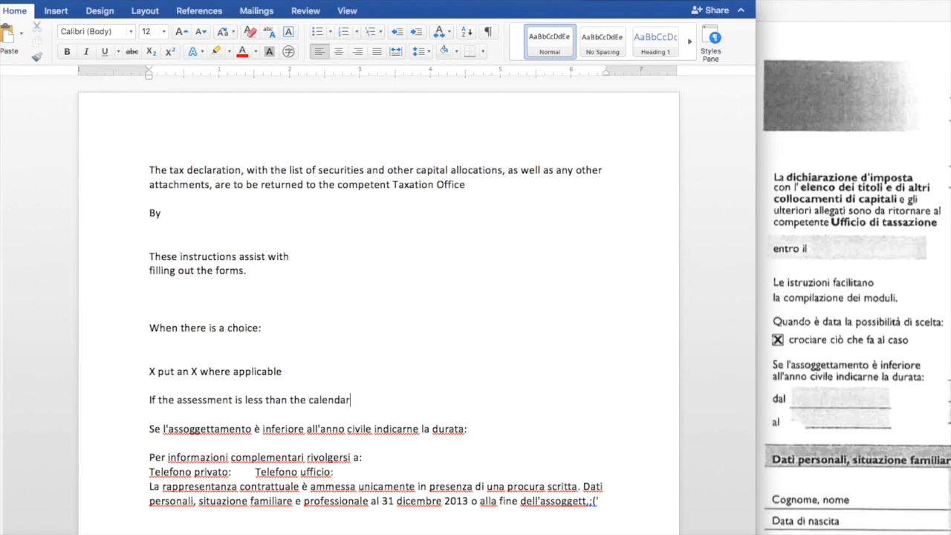
text(year)
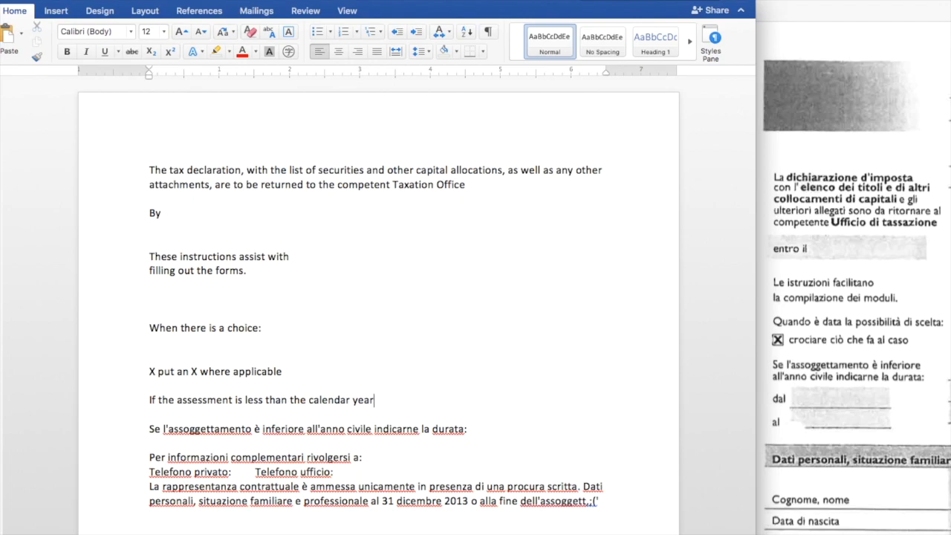
text(, indicate the duration:)
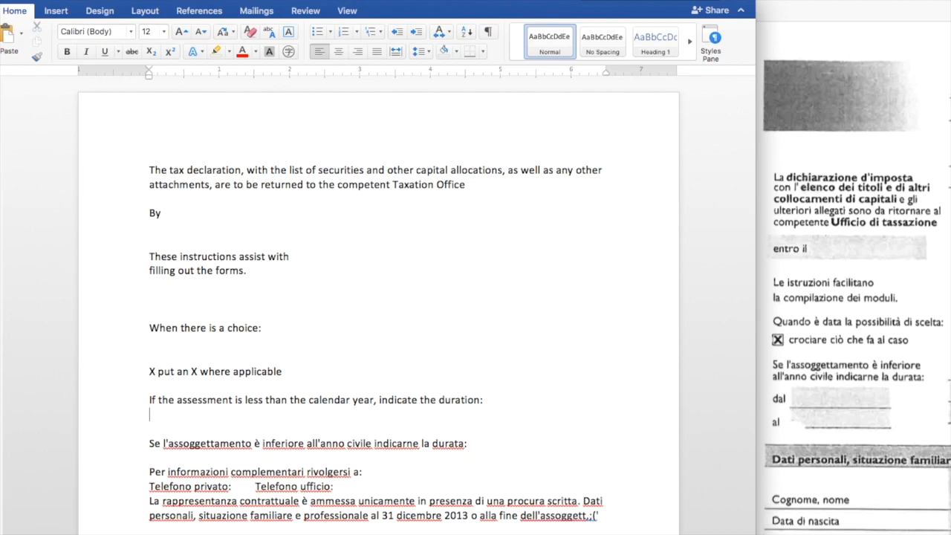
text(From)
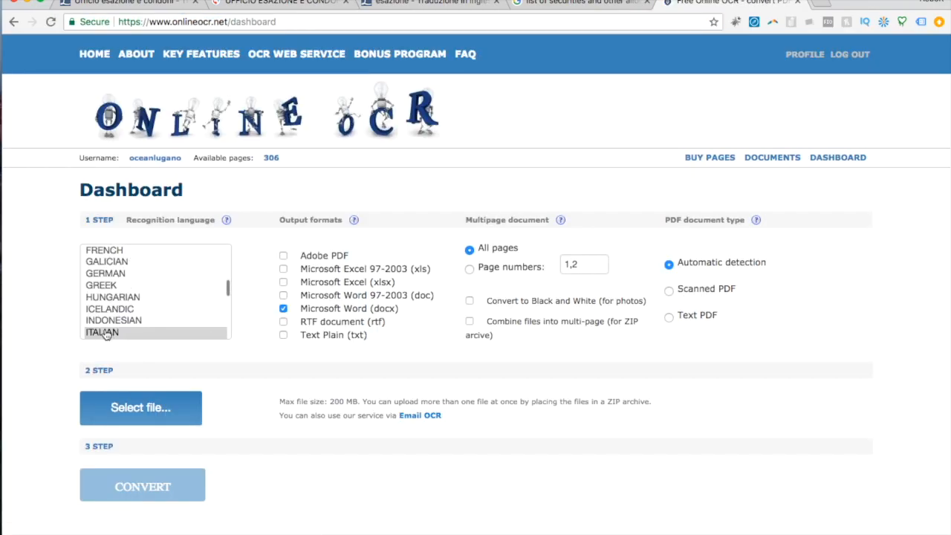
Step: Upload the tax return PDF to Online OCR for Italian recognition of pages 1-4
click(102, 332)
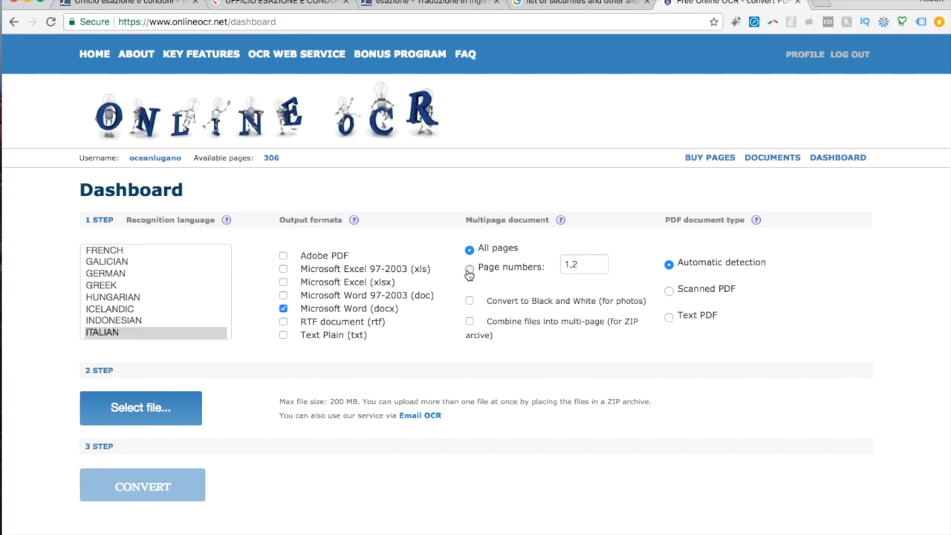
click(469, 267)
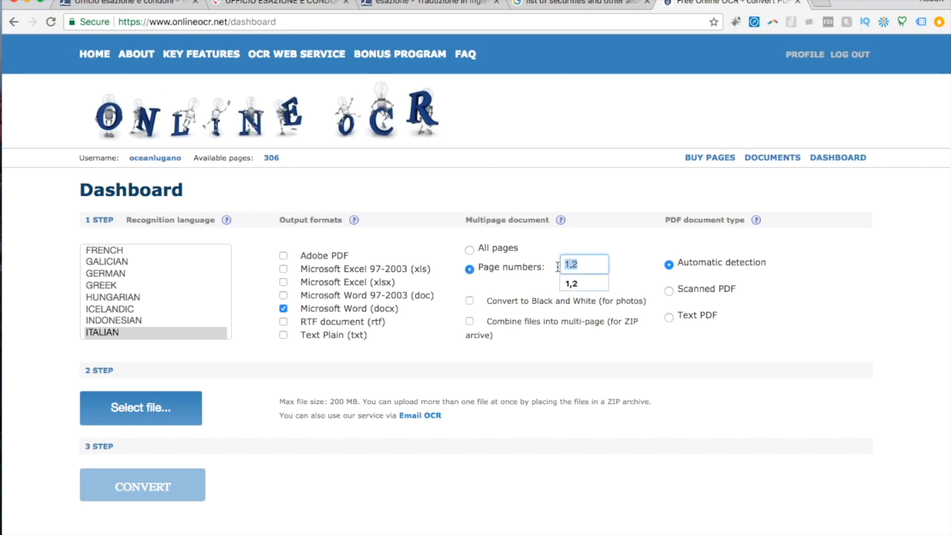
text(1-4)
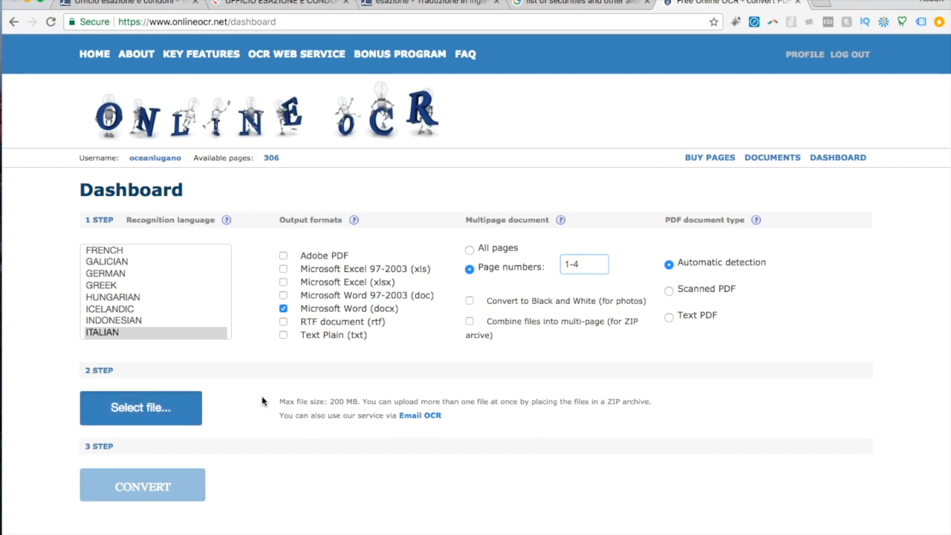
click(140, 407)
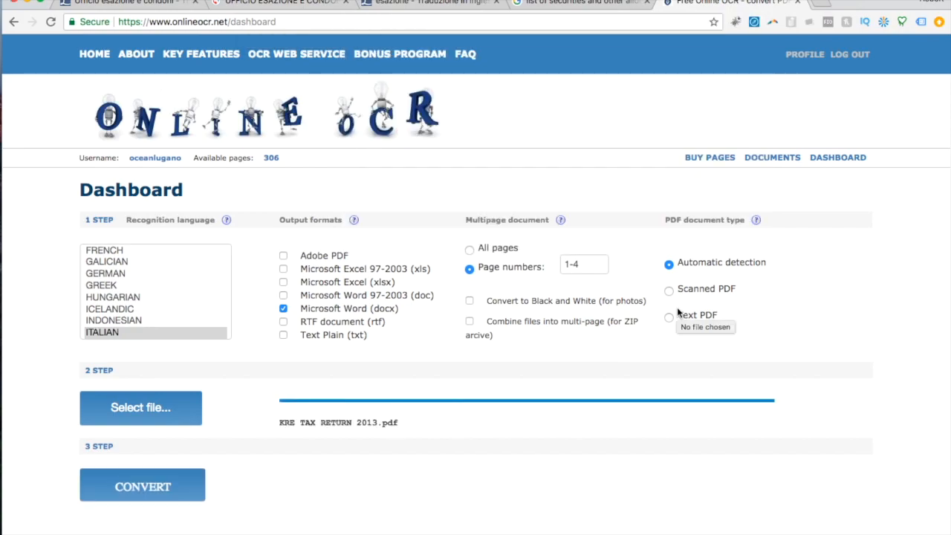
mouse_move(672, 312)
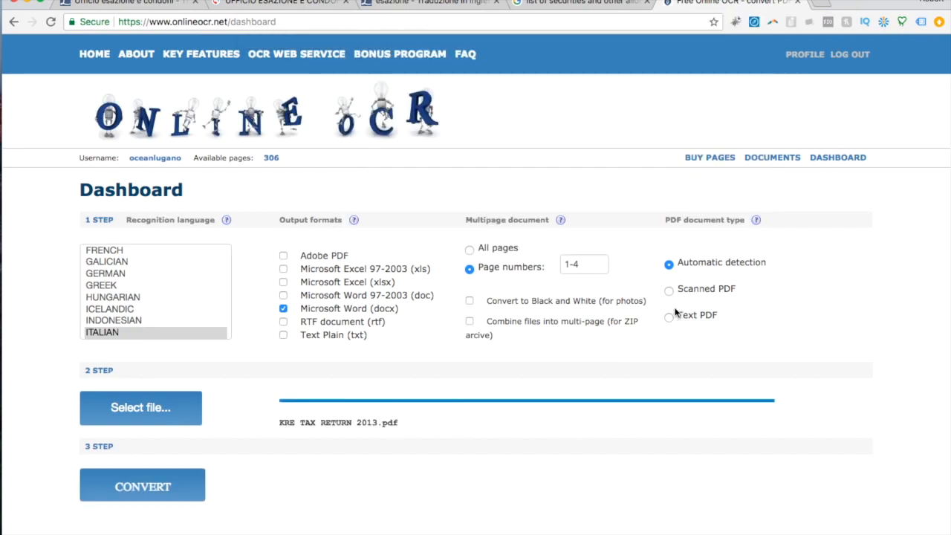
click(142, 486)
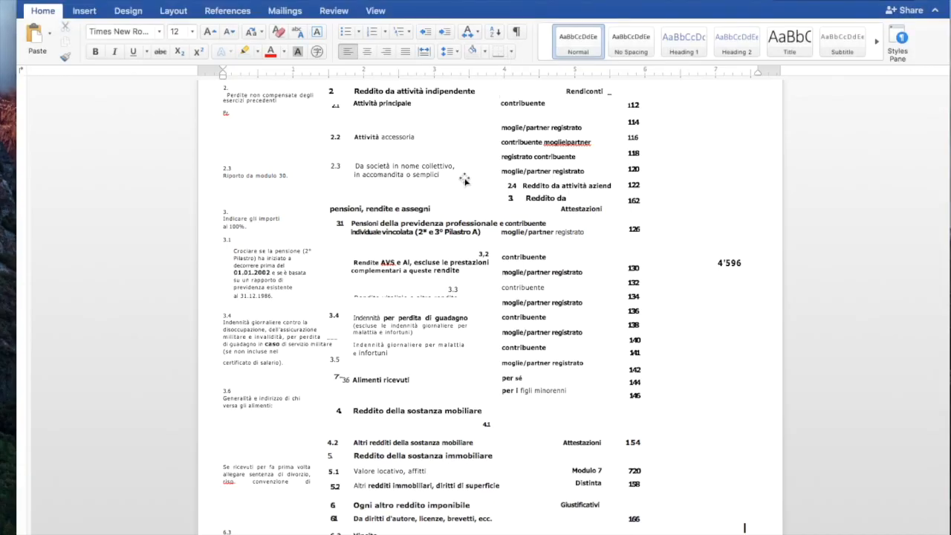
Step: Scroll through the converted tax return and select all of its text
scroll(down, 3)
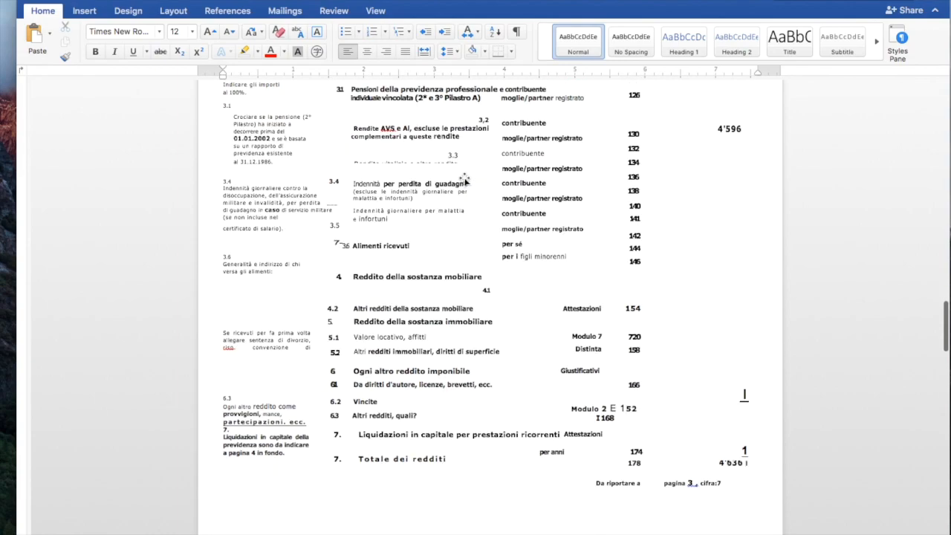
scroll(down, 3)
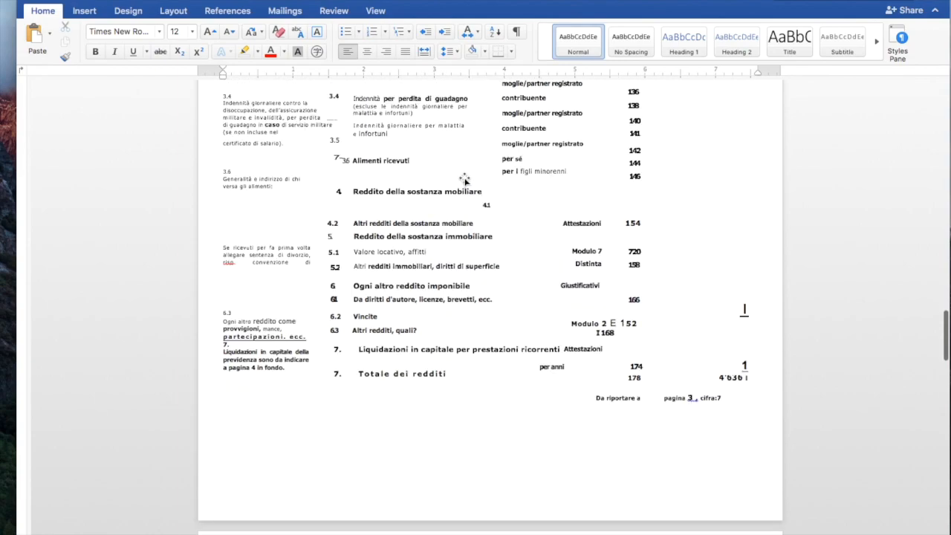
scroll(down, 3)
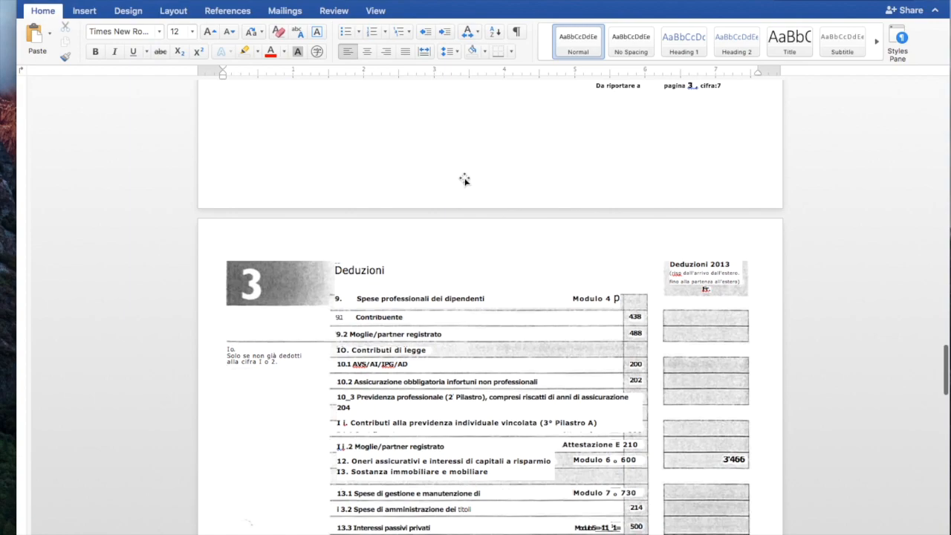
scroll(up, 3)
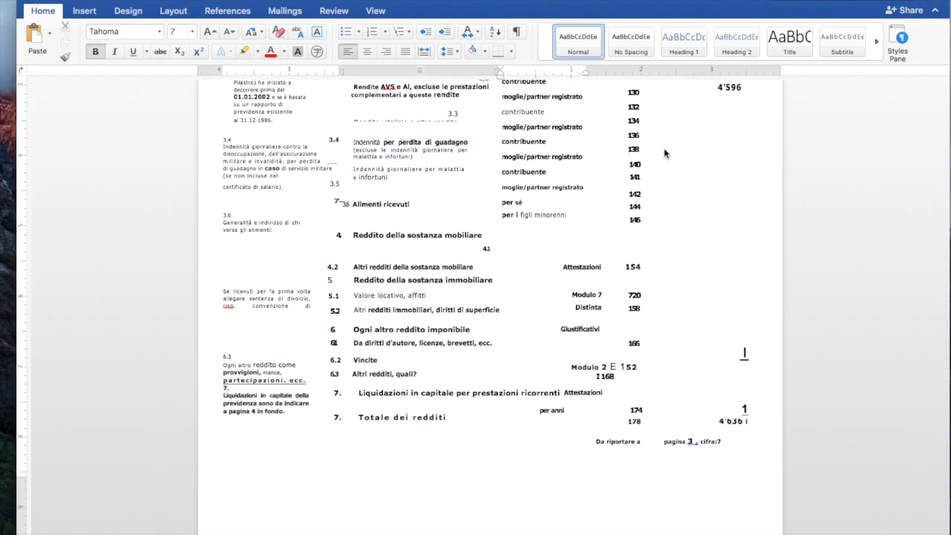
key(ctrl+a)
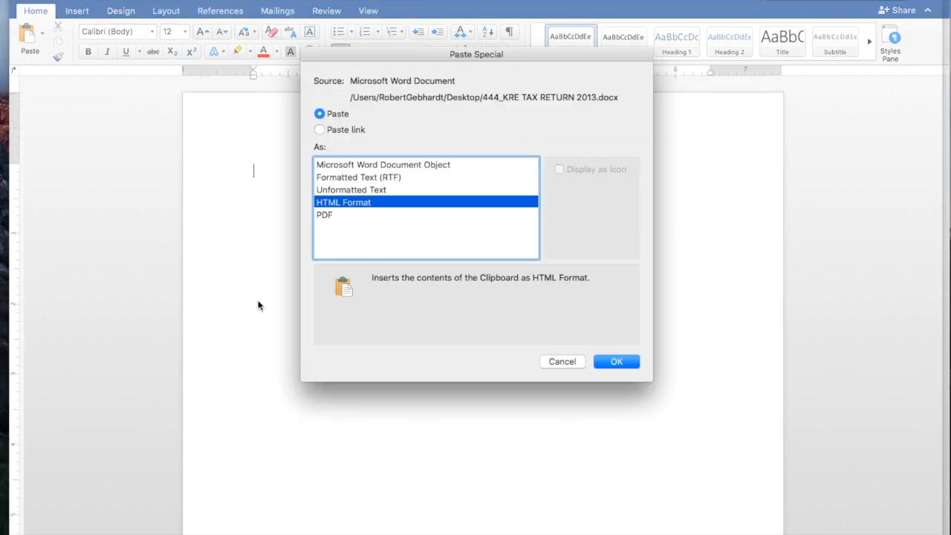
Step: Paste the copied form text into the new document as Unformatted Text
click(351, 189)
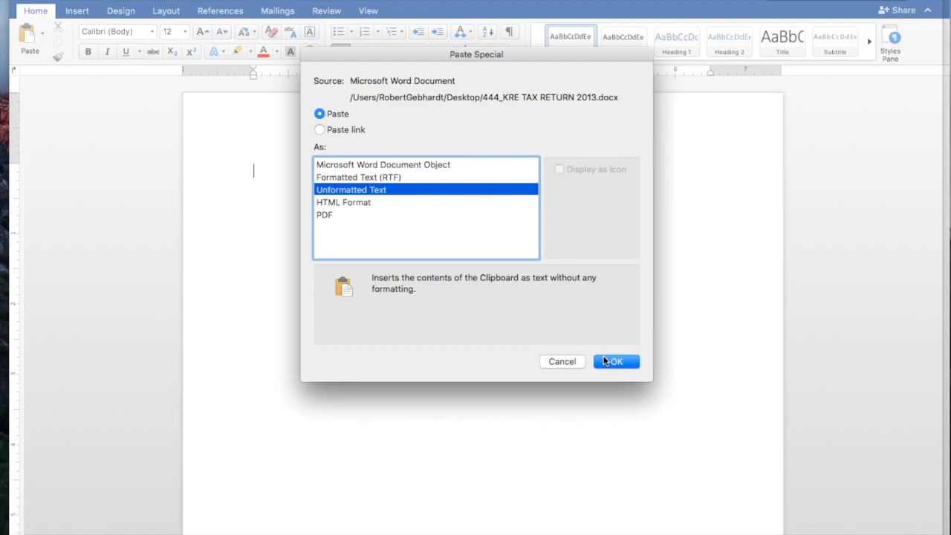
click(615, 361)
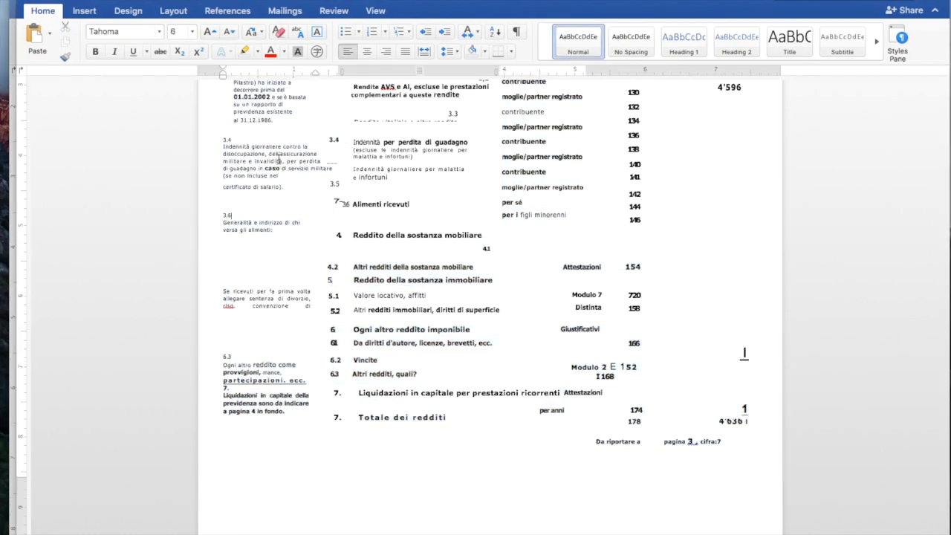
Step: Place the insertion point in the converted tax return's income section text
click(411, 162)
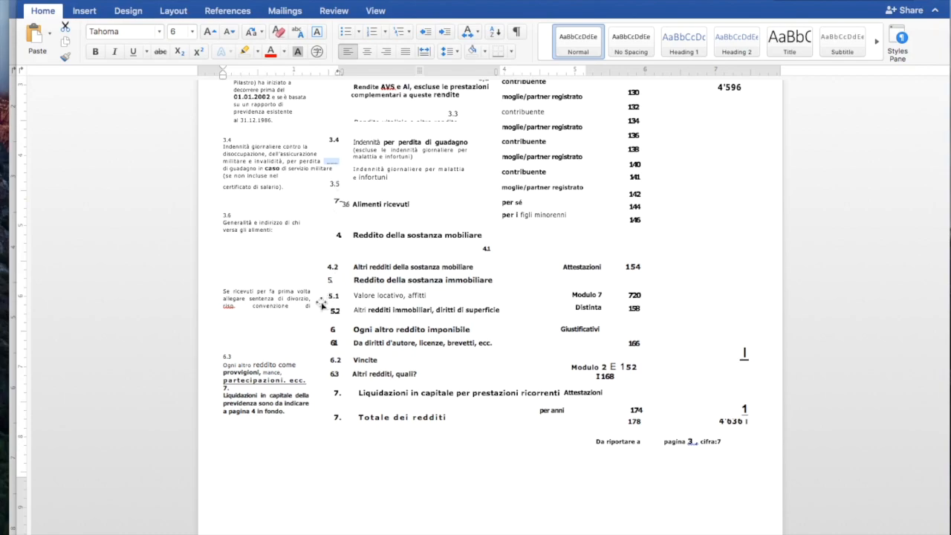
mouse_move(453, 227)
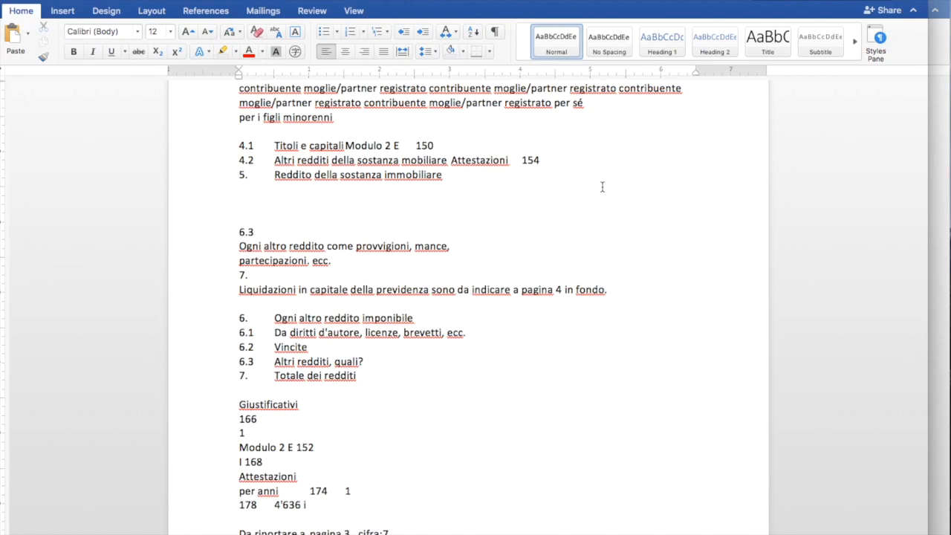
mouse_move(943, 186)
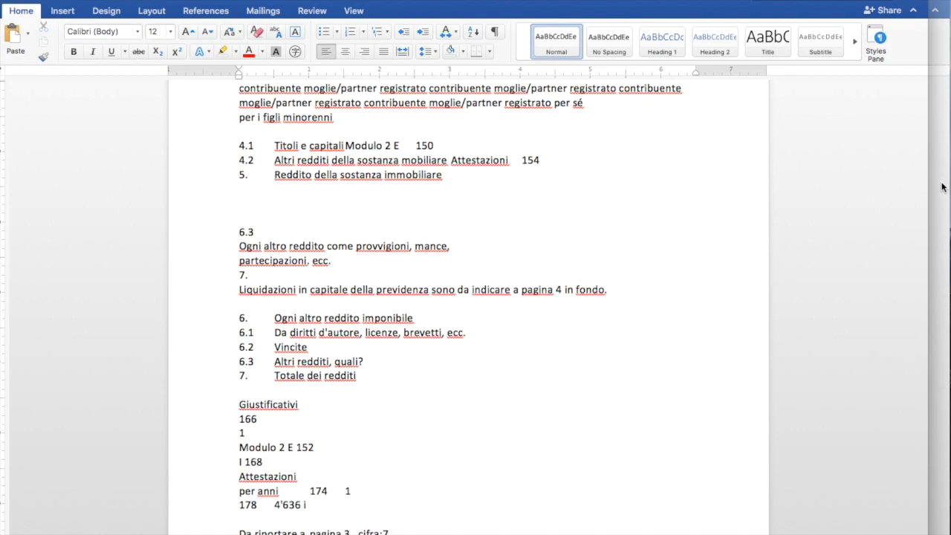